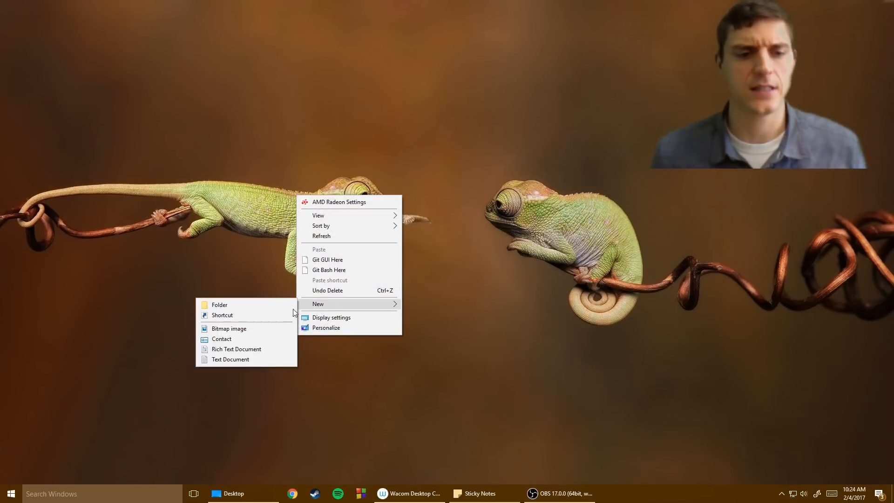
- Create a new folder named Python on the desktop
left_click(219, 305)
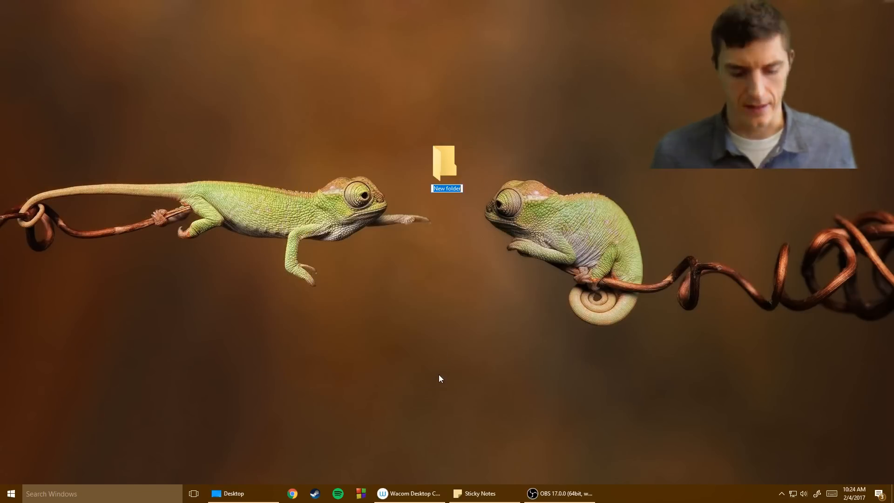
type("Python")
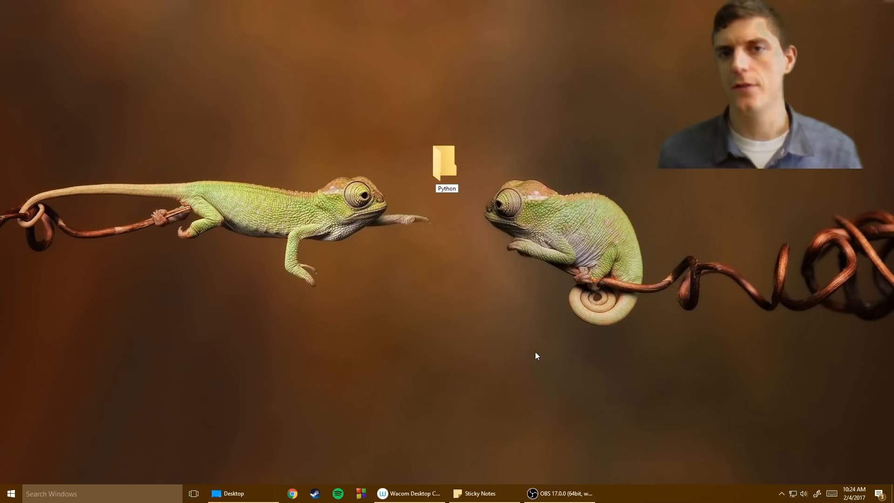
mouse_move(469, 200)
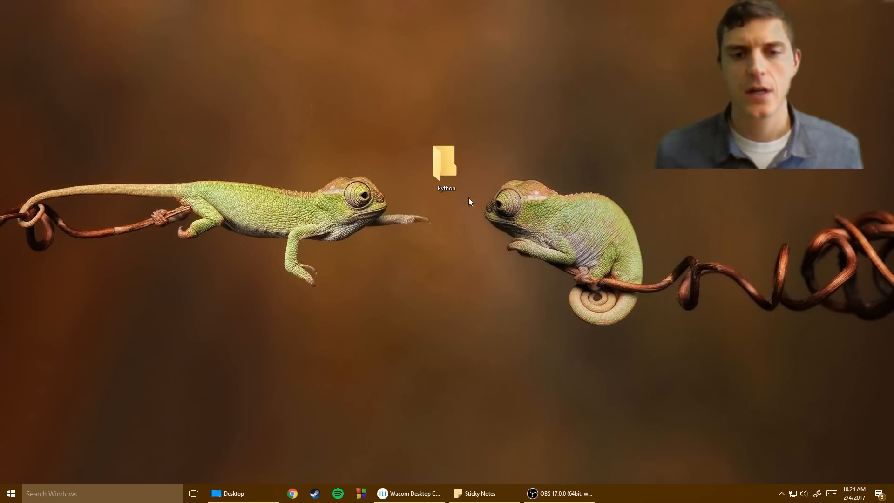
- Inside the Python folder, create subfolders Packet 1, Packet 2 and Packet 3
double_click(447, 164)
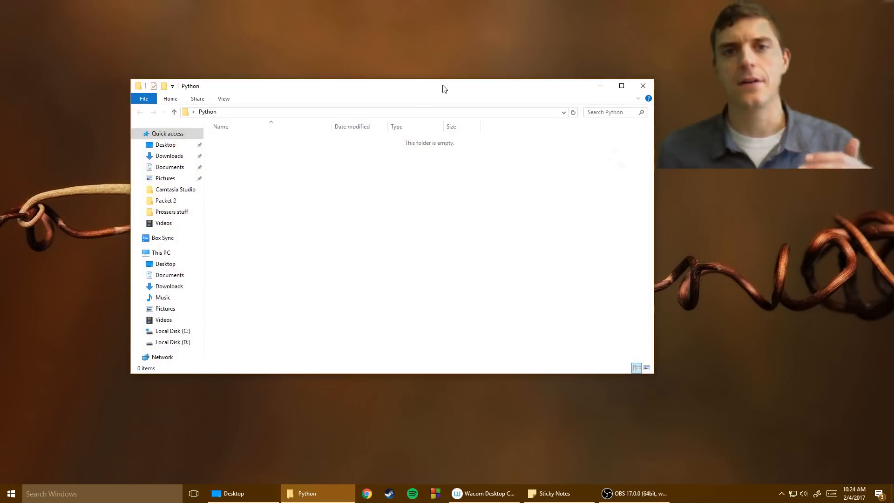
right_click(297, 251)
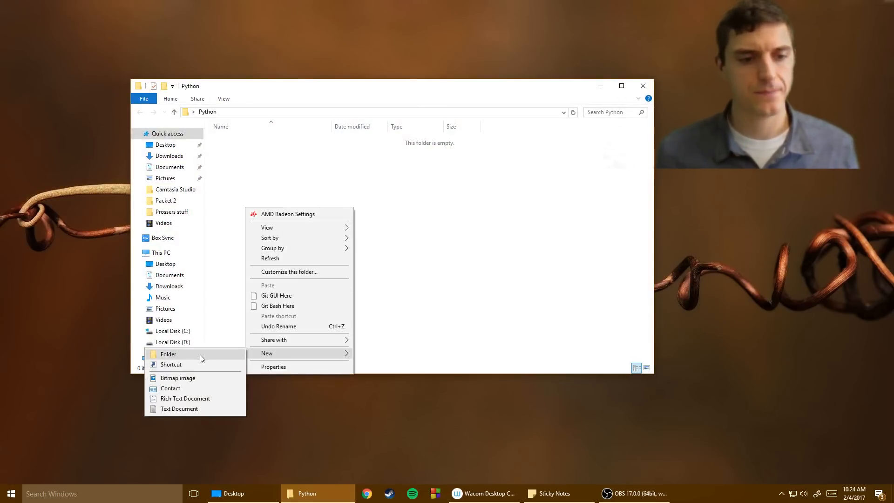
left_click(168, 354)
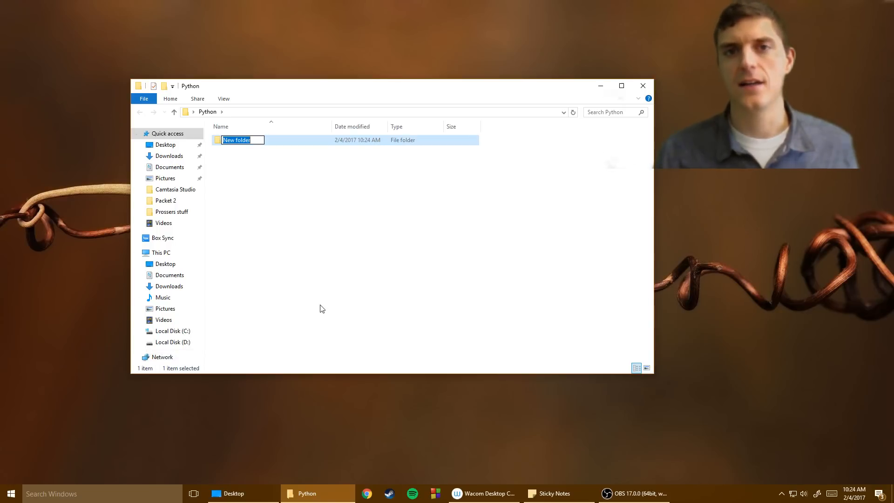
type("Packet 1")
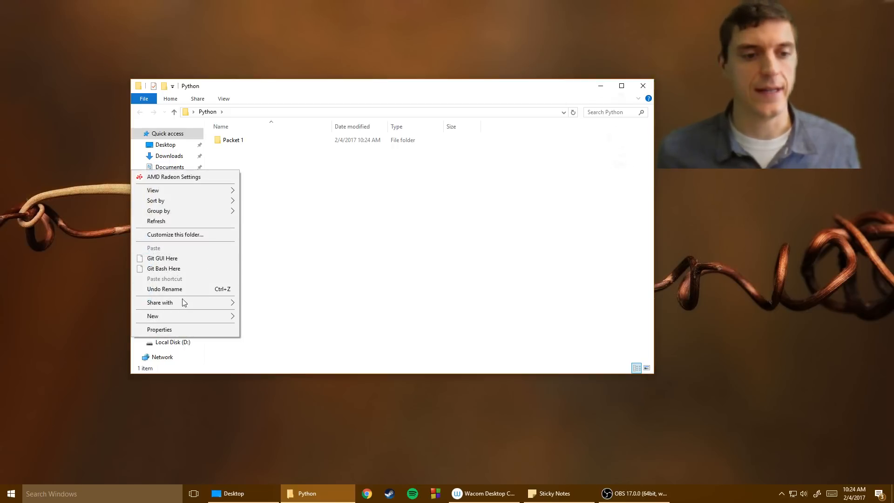
left_click(153, 316)
type("Packet 2")
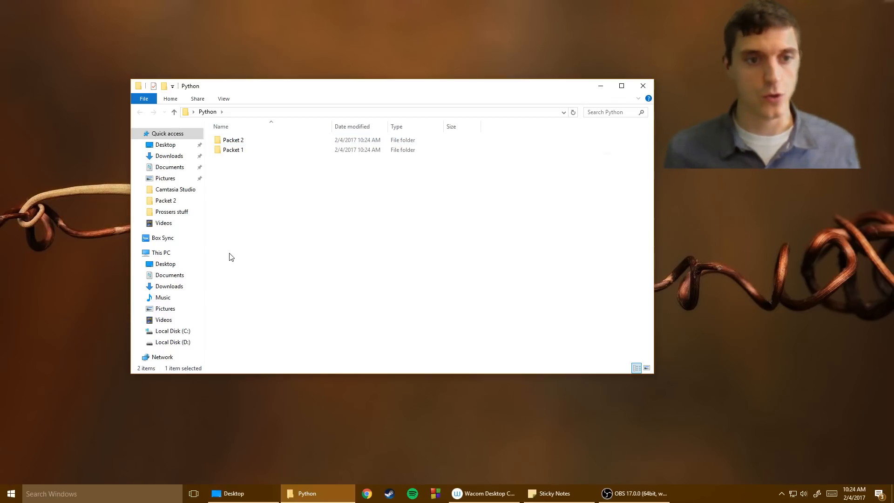
left_click(259, 228)
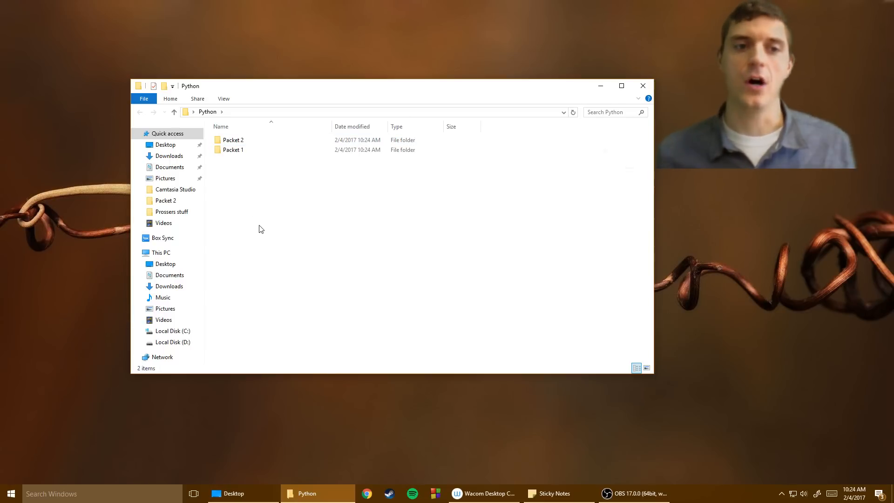
right_click(259, 228)
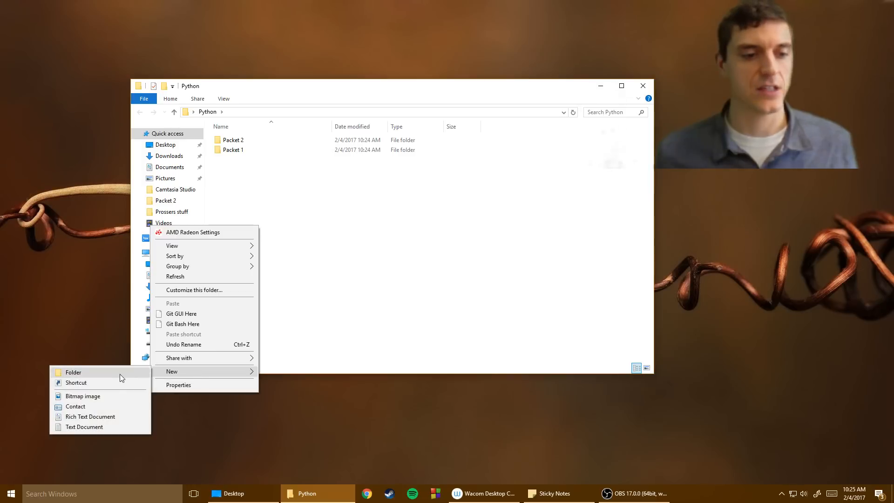
left_click(73, 372)
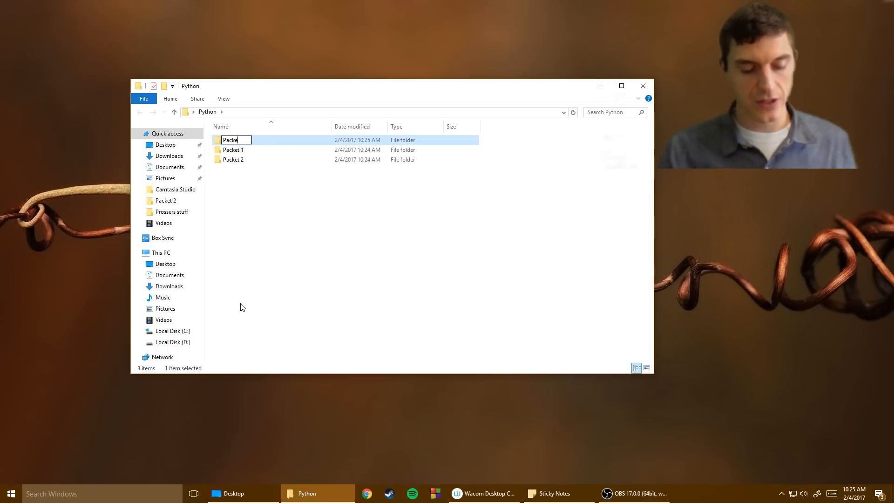
type("Packet 3")
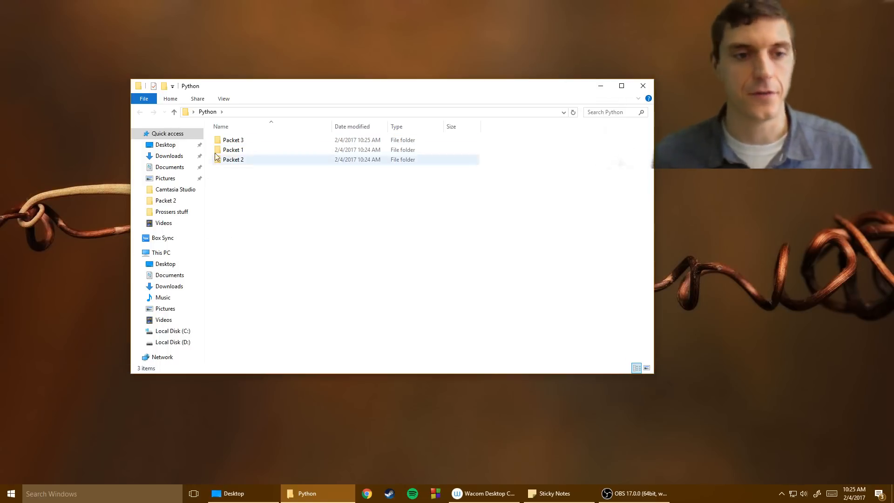
- Create a Lectures folder inside Packet 1 and move the Explorer window up-left
double_click(233, 150)
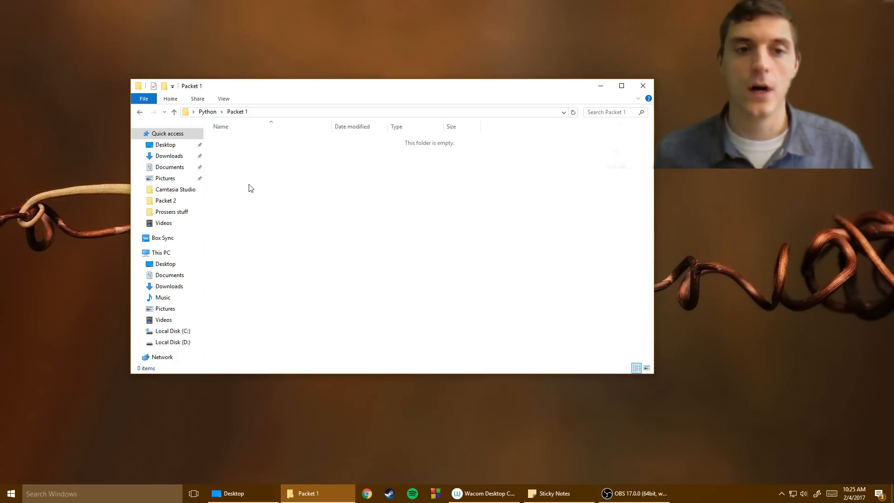
right_click(248, 189)
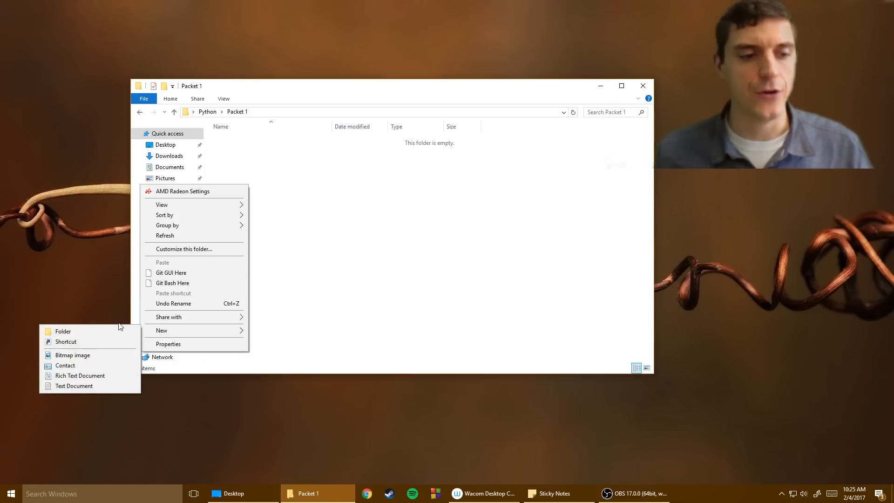
left_click(63, 330)
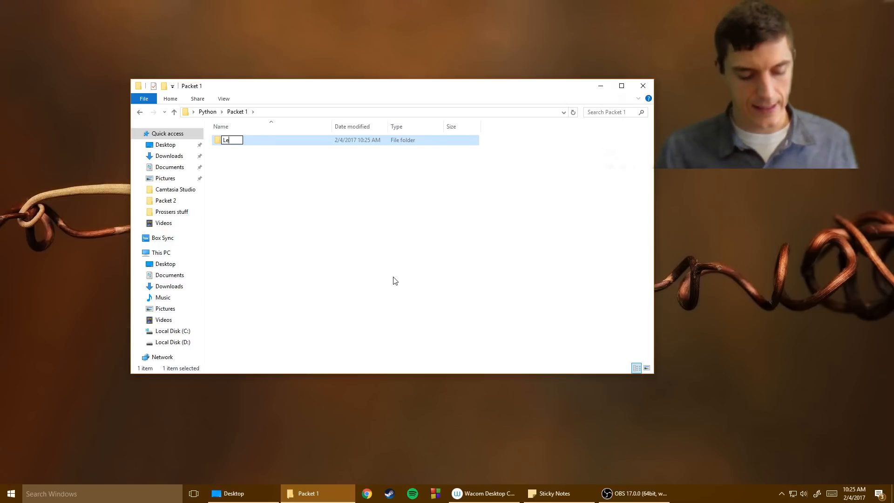
key("Return")
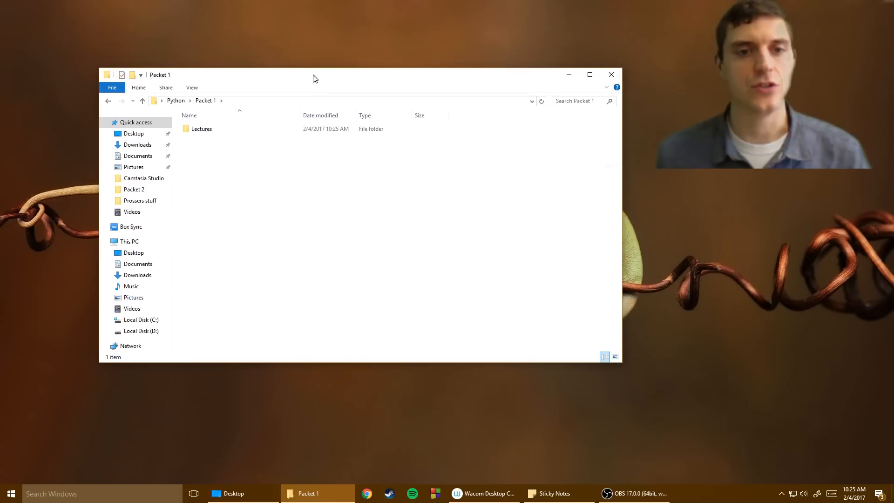
left_click_drag(313, 75, 307, 40)
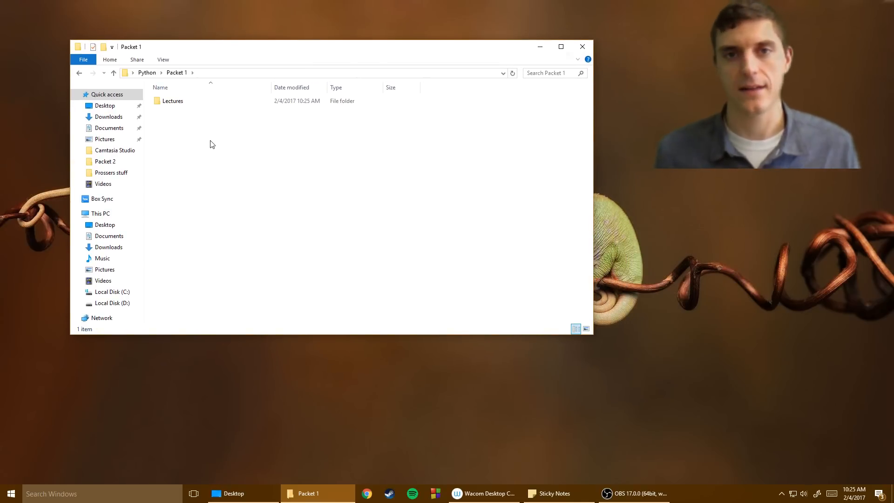
- Add a 'Challenge Problems Packet 1 LastName' folder in Packet 1, then close File Explorer
right_click(211, 144)
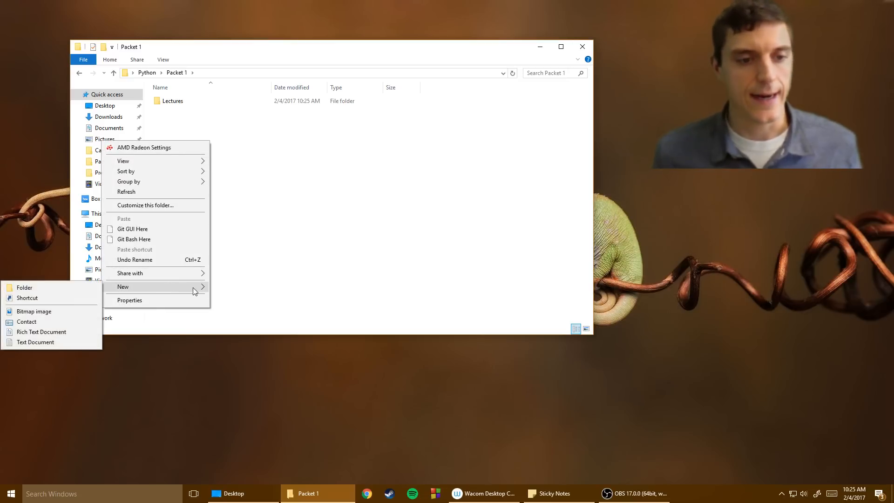
left_click(25, 287)
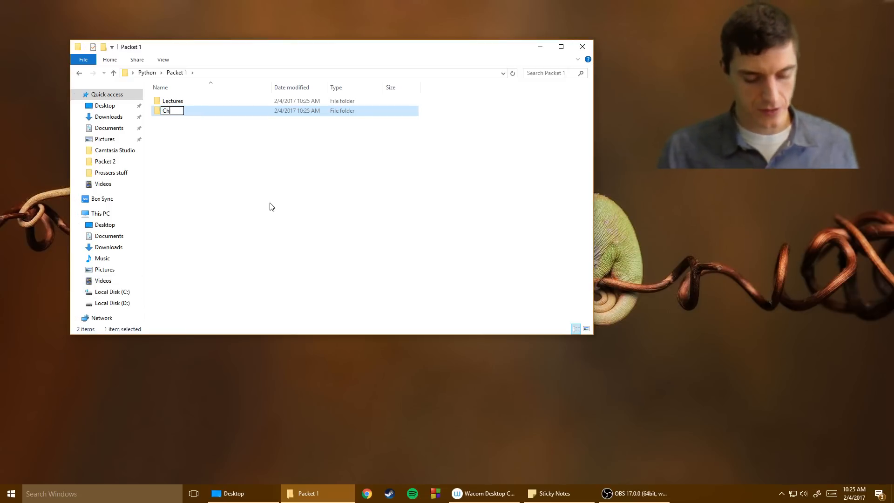
type("allenge")
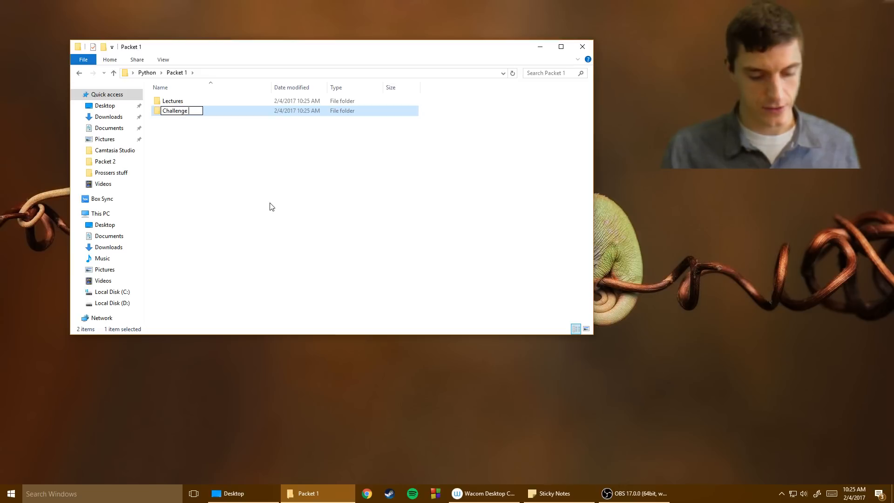
type("Problems")
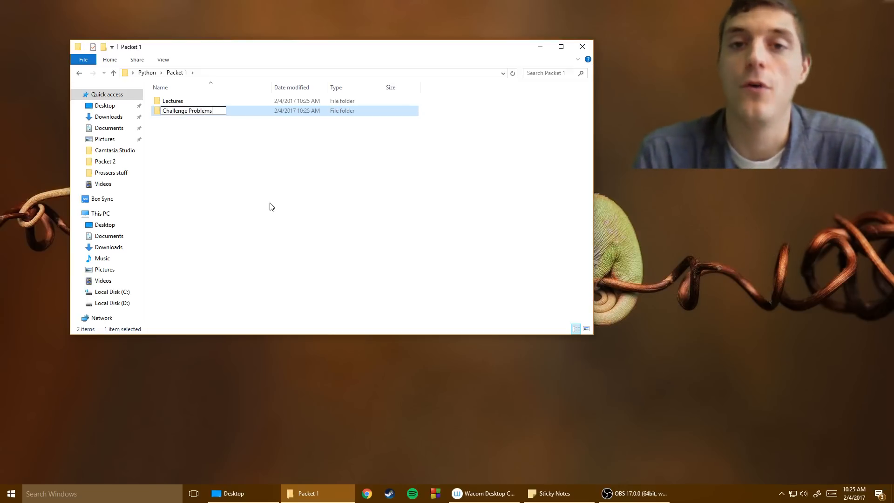
type("P")
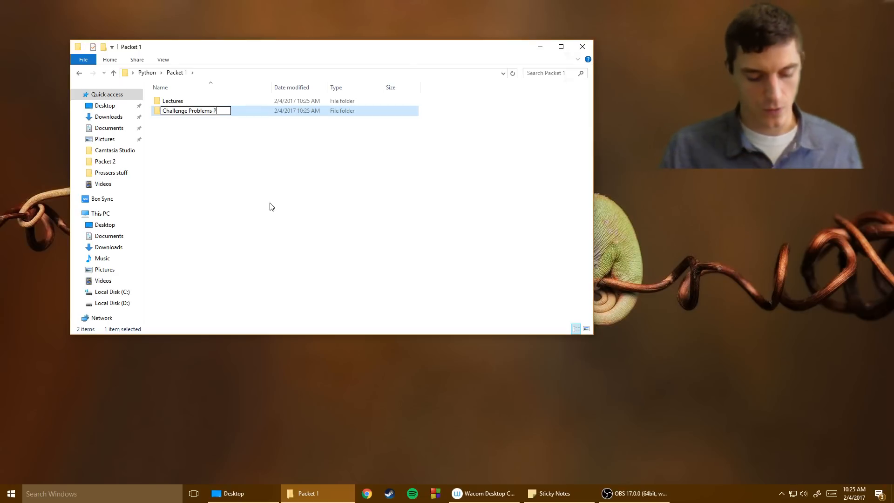
type("acket 1")
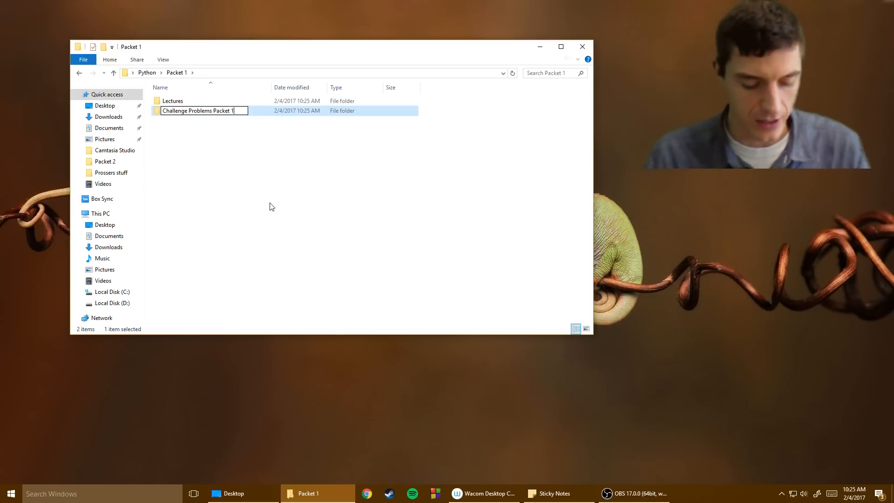
type("LastNam")
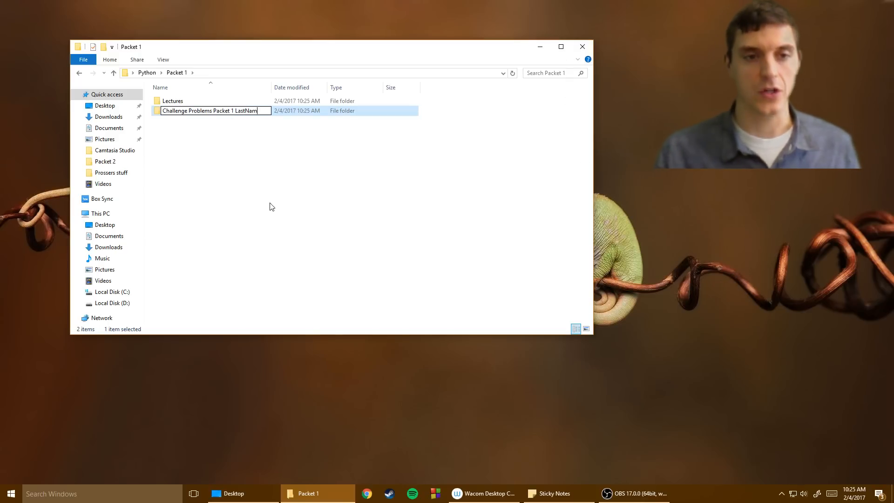
type("e")
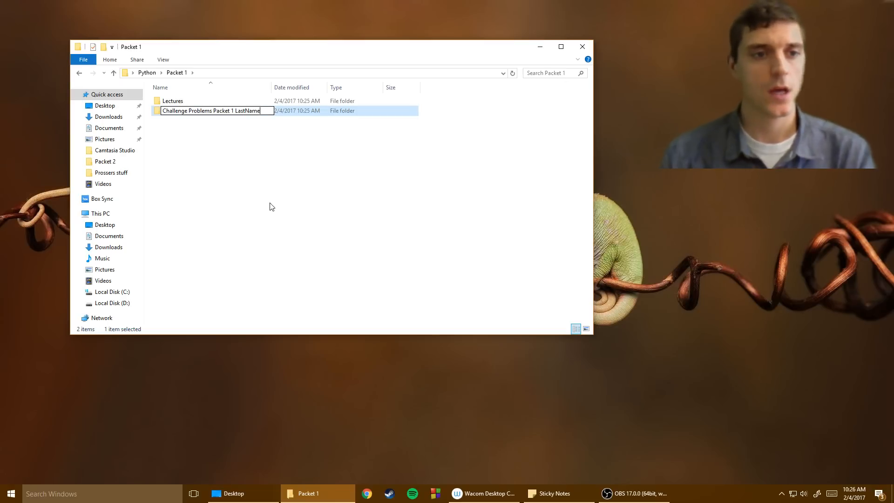
key("Return")
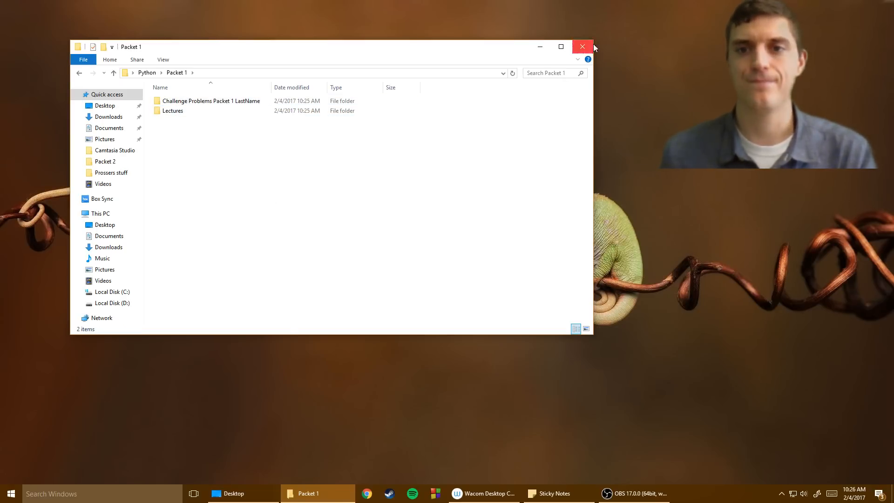
left_click(582, 46)
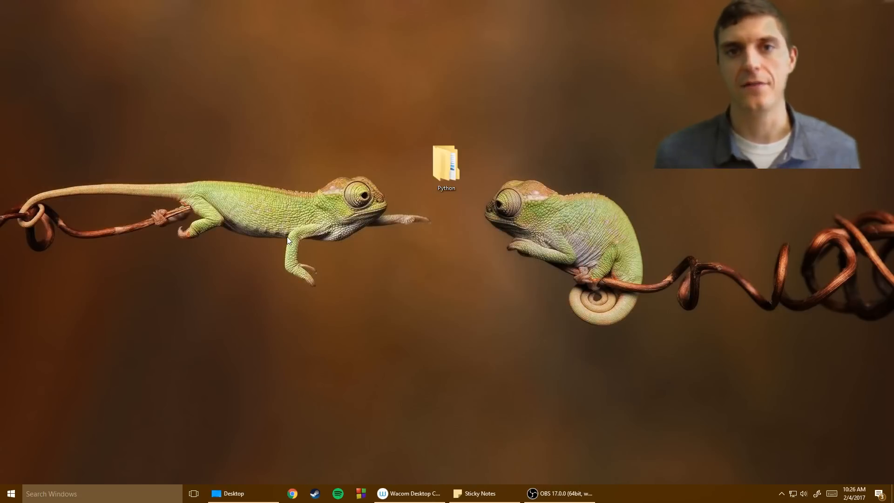
- Search the Start menu for 'notep' and launch Notepad++
left_click(11, 493)
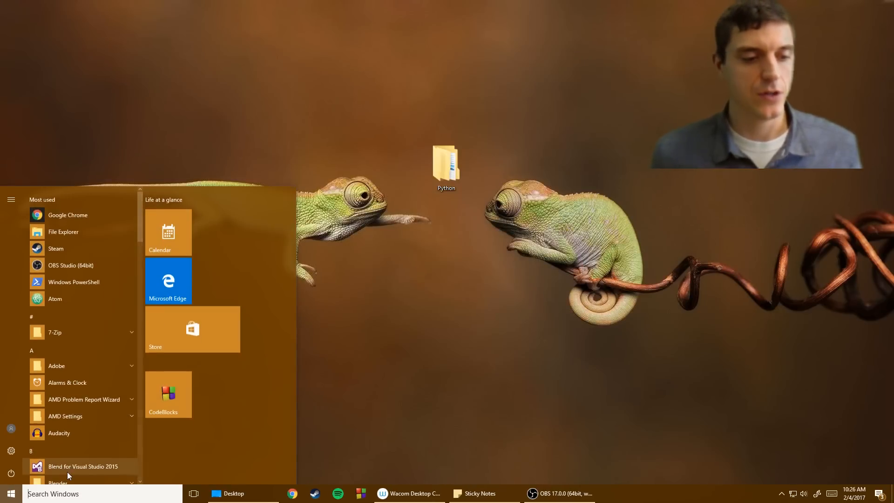
type("no")
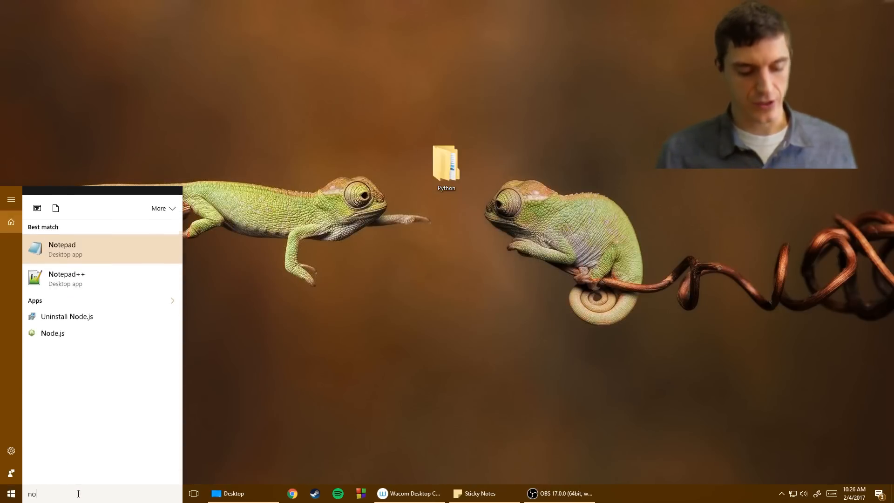
type("tep")
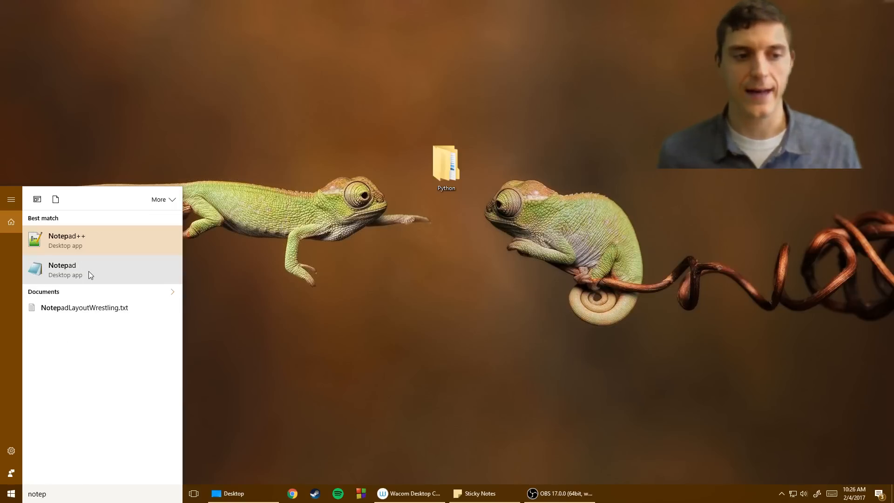
mouse_move(93, 253)
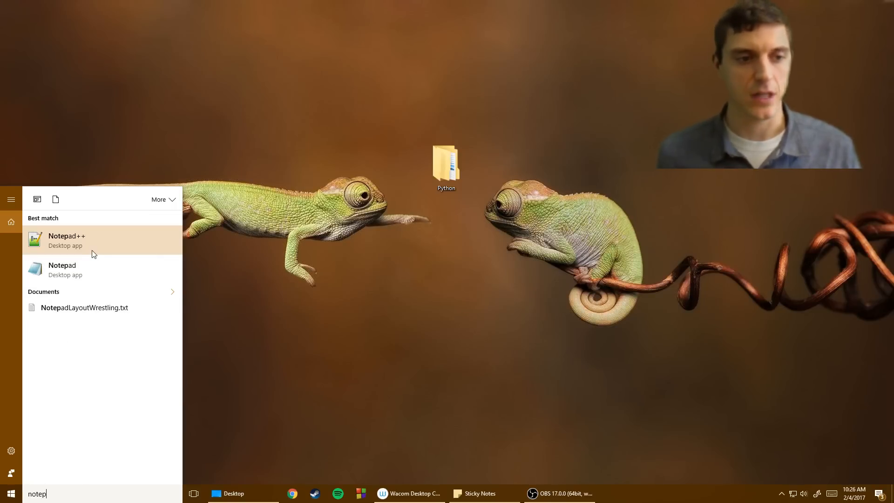
left_click(67, 240)
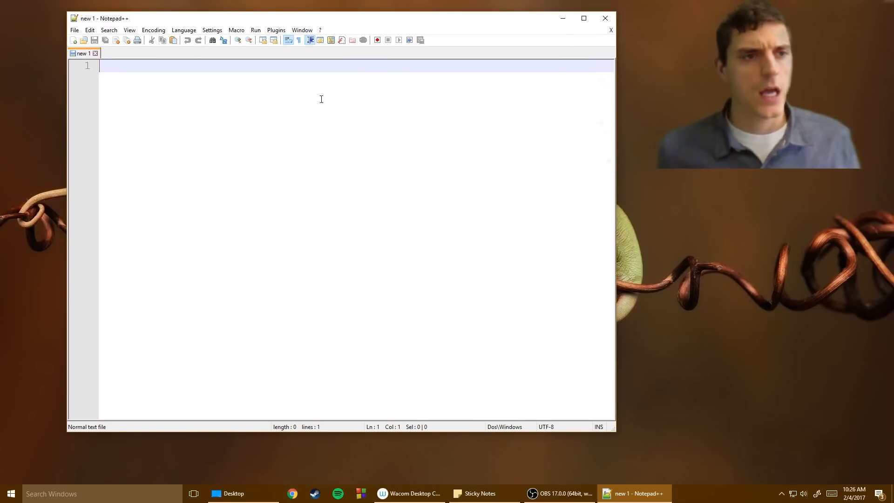
mouse_move(74, 31)
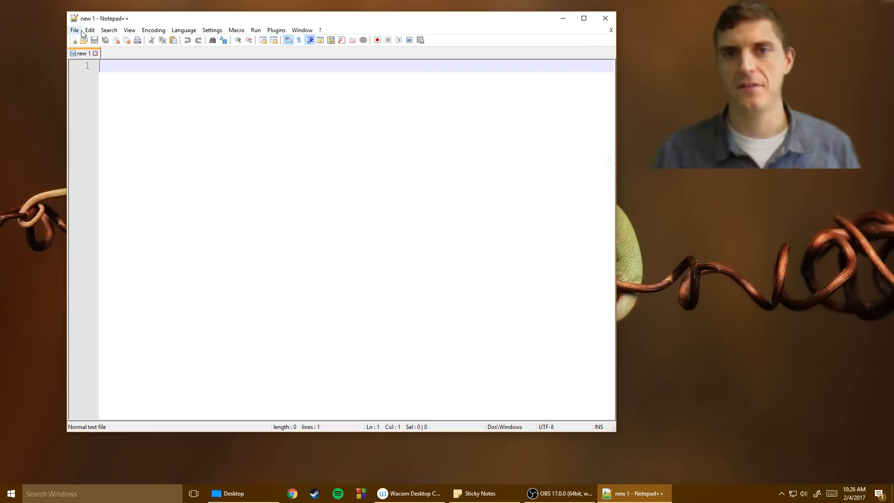
- Save the blank document as food.py in Desktop\Python\Packet 1\Lectures
left_click(73, 29)
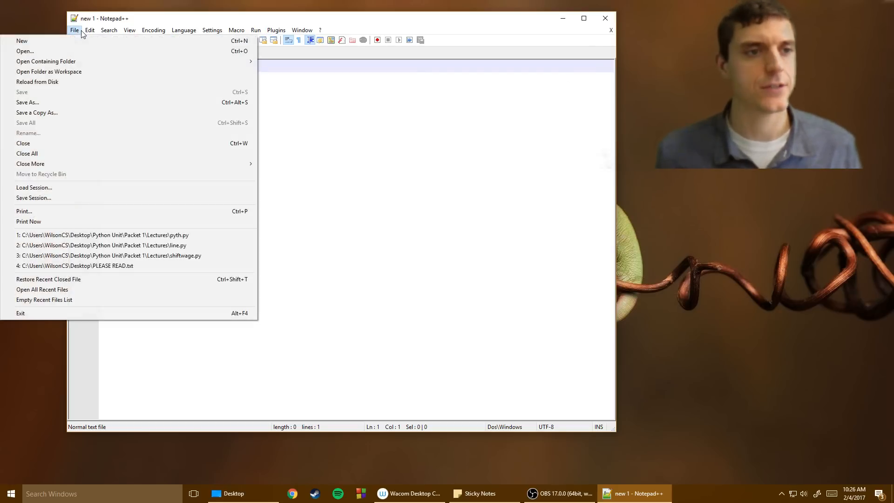
mouse_move(28, 102)
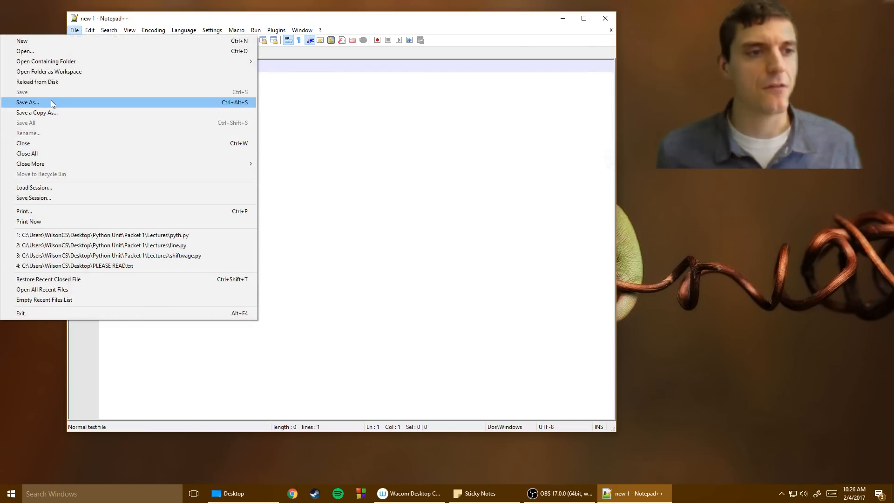
left_click(27, 102)
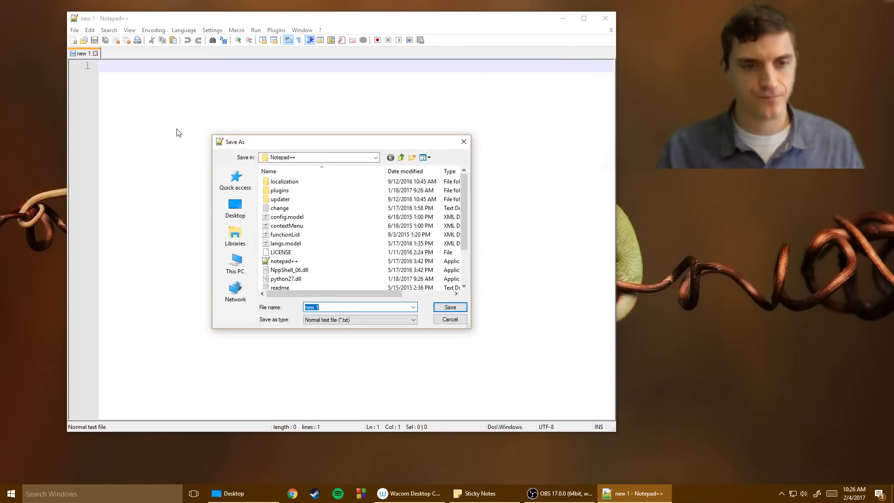
left_click(234, 207)
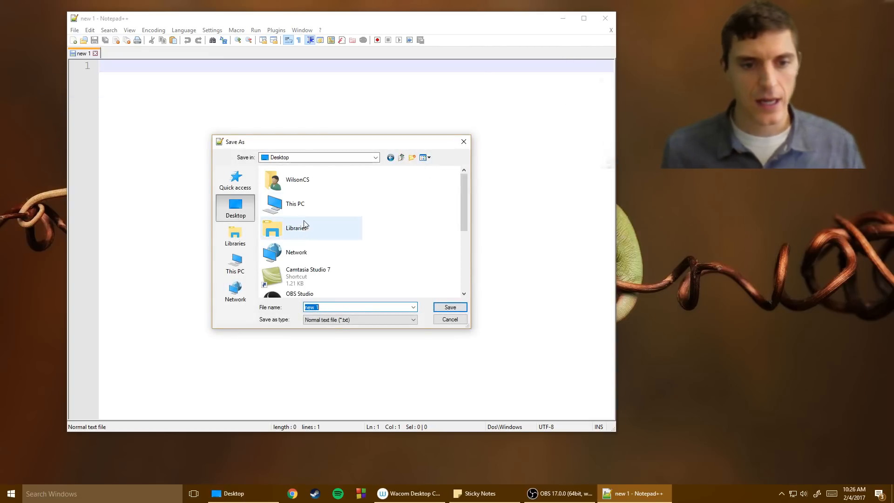
scroll("down", 3)
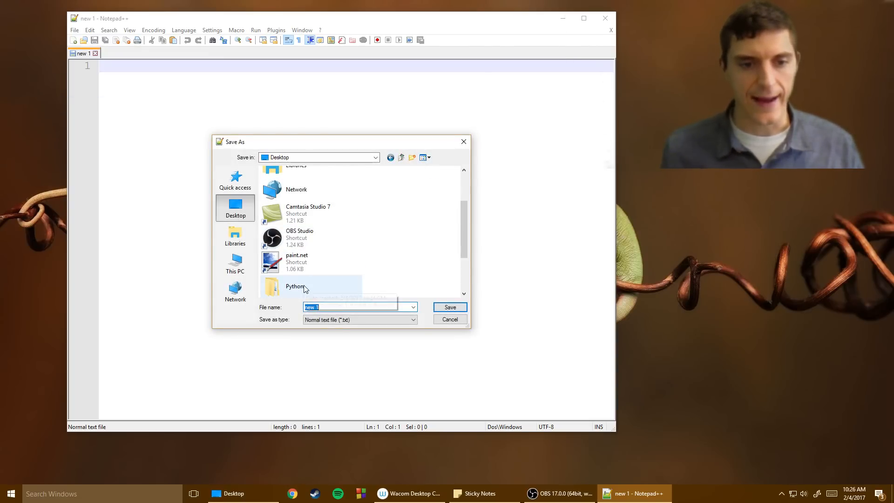
double_click(296, 286)
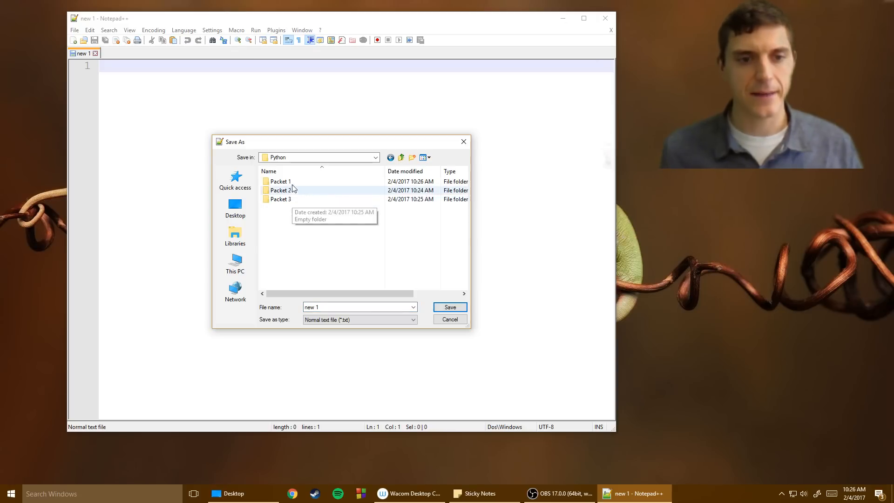
double_click(280, 181)
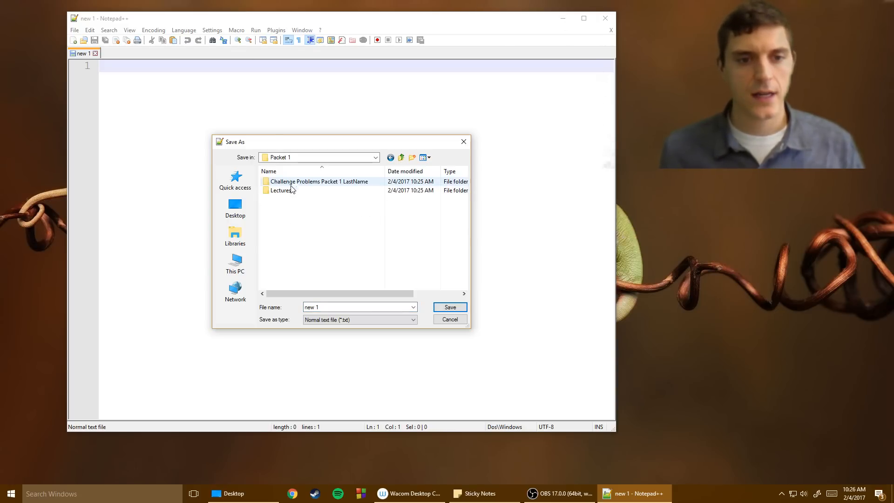
double_click(280, 190)
type("food.py")
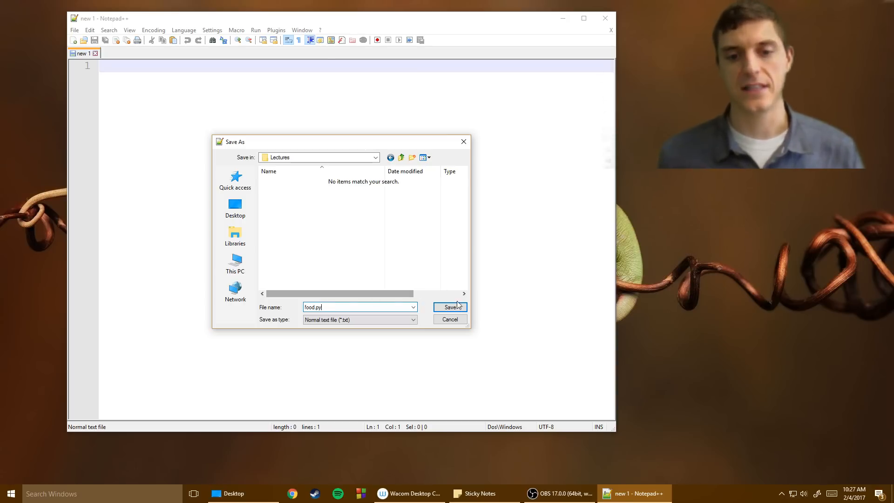
left_click(449, 307)
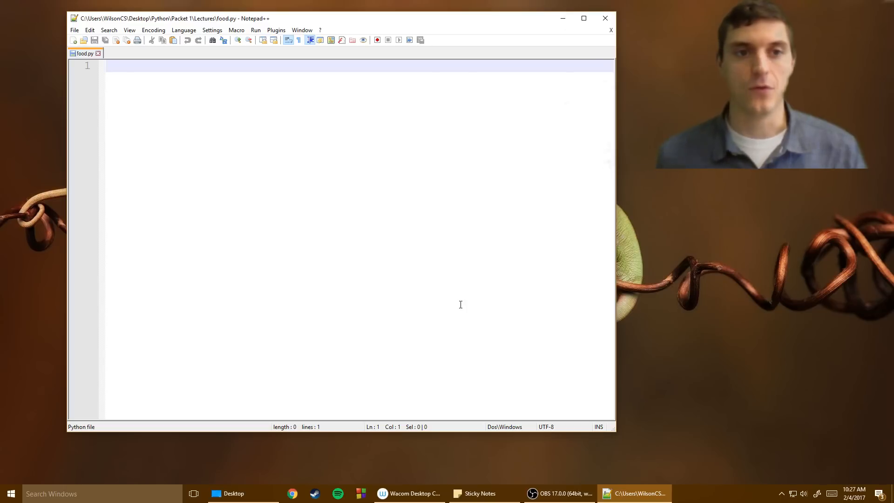
left_click(276, 30)
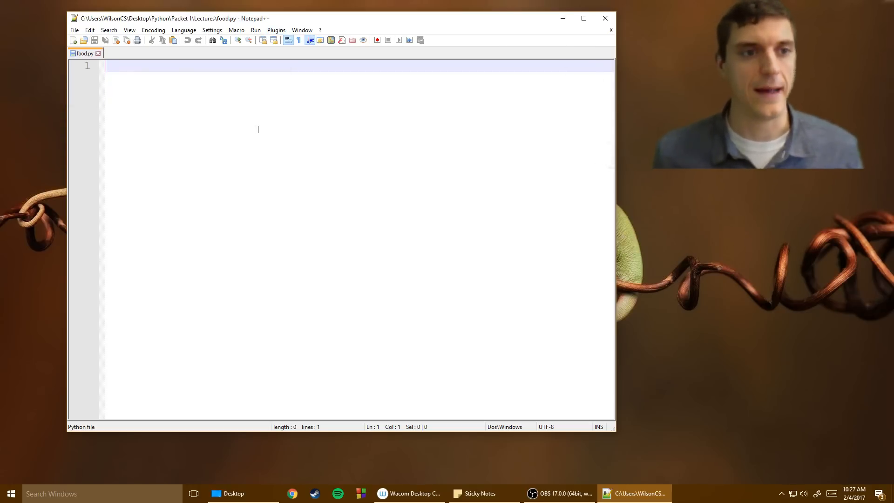
- Enter print("Hello!") as the first line of food.py
left_click(74, 30)
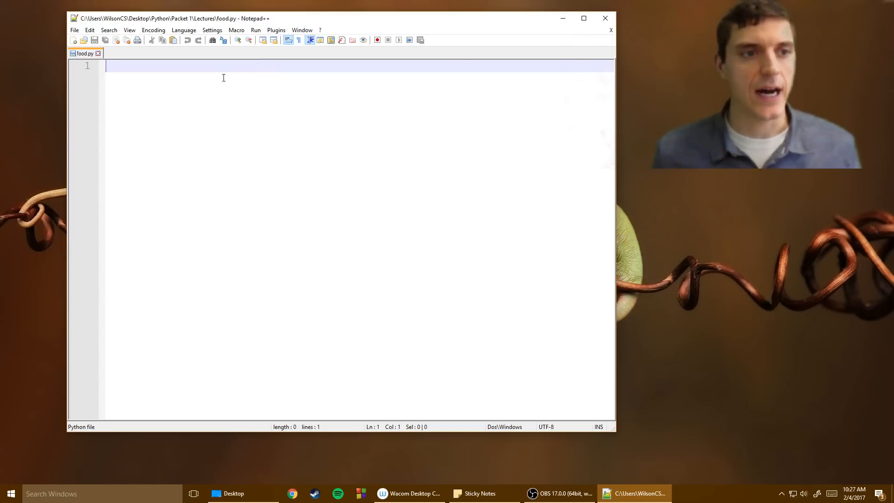
type("print(")
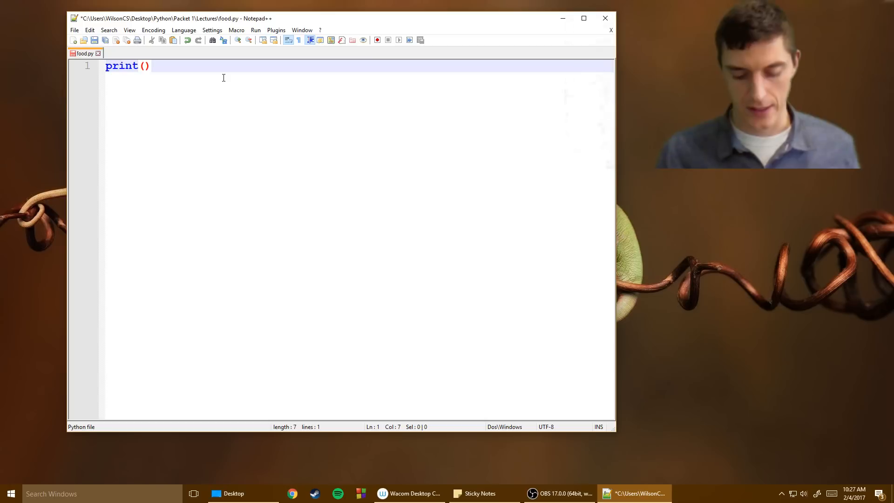
type("\"He")
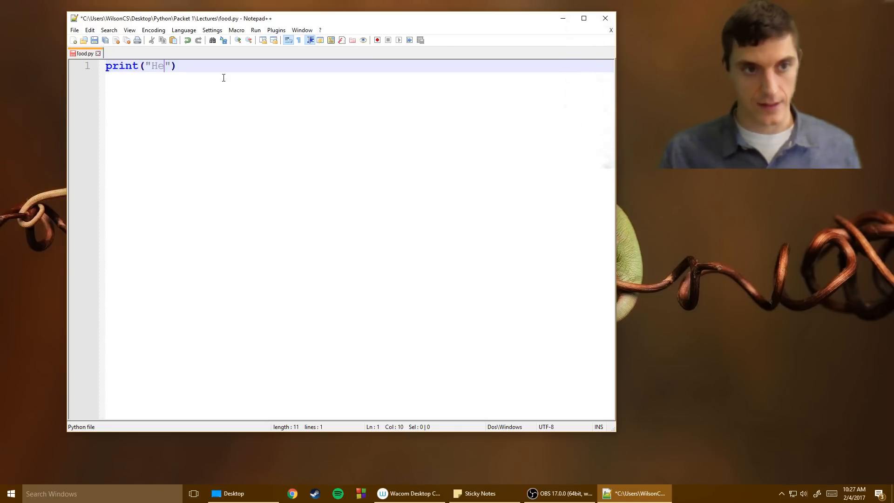
type("llo")
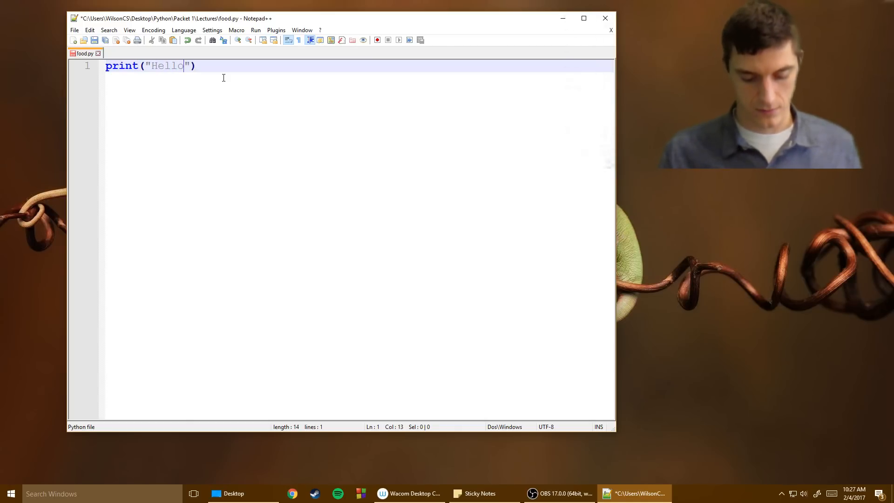
type("!")
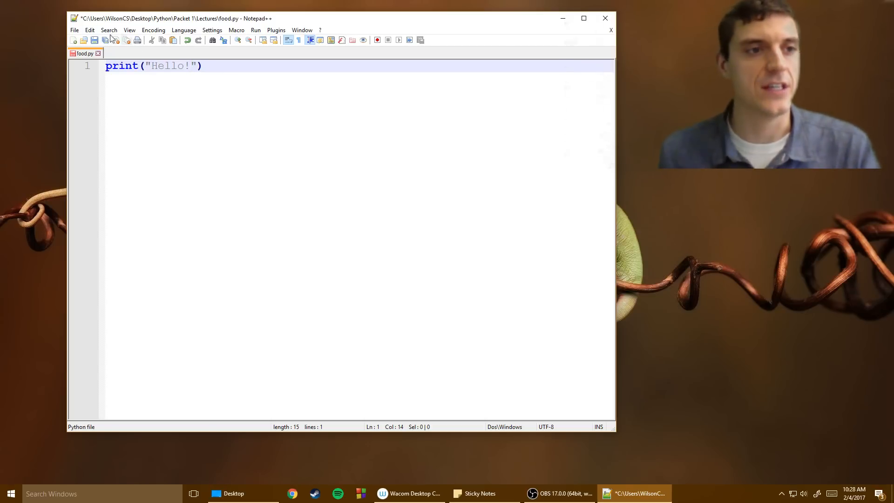
- Reload food.py from disk and extend the string to "Hello!!!!!"
left_click(74, 30)
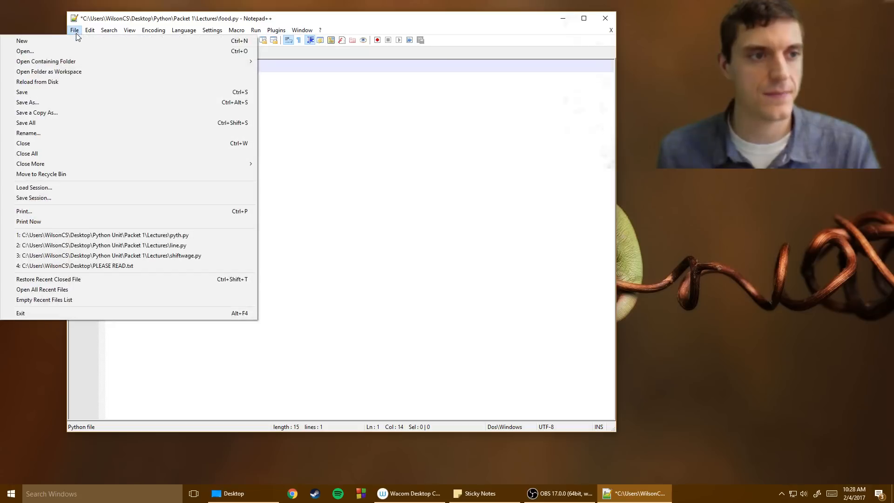
mouse_move(67, 92)
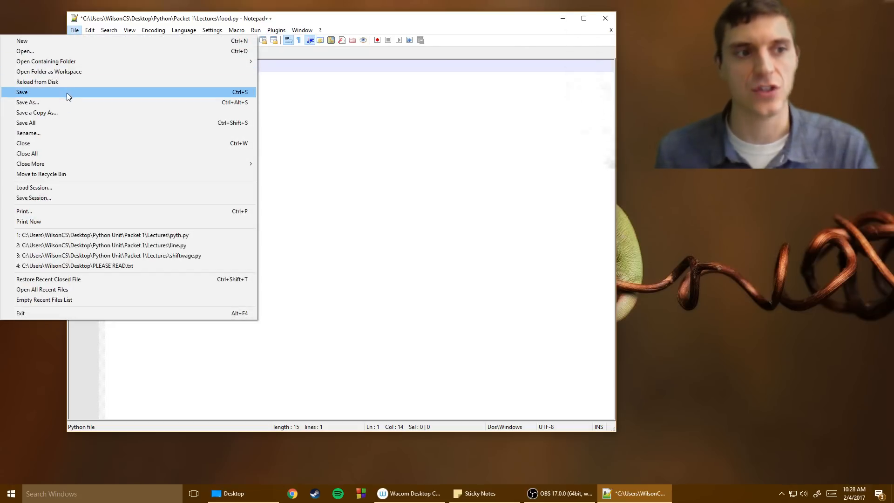
mouse_move(220, 81)
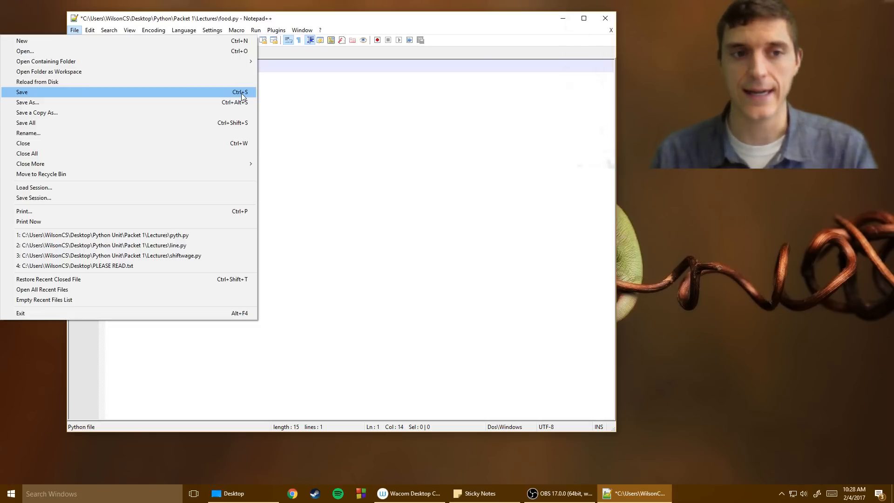
mouse_move(202, 87)
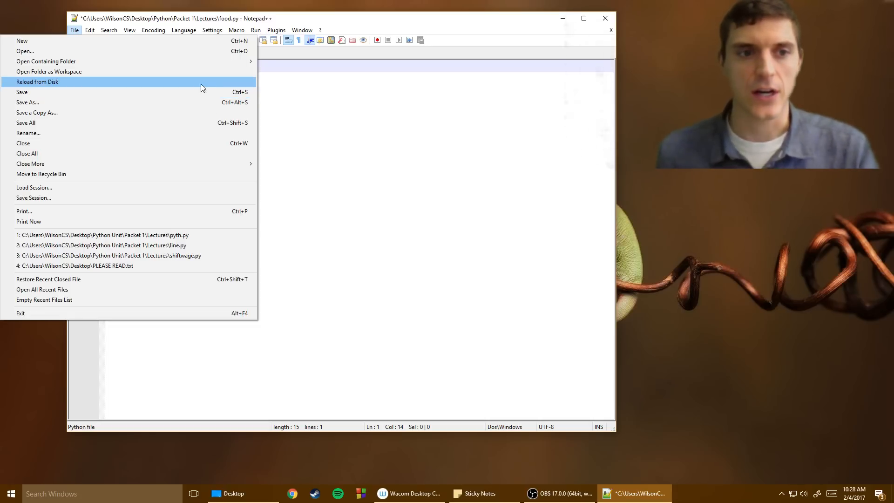
left_click(22, 92)
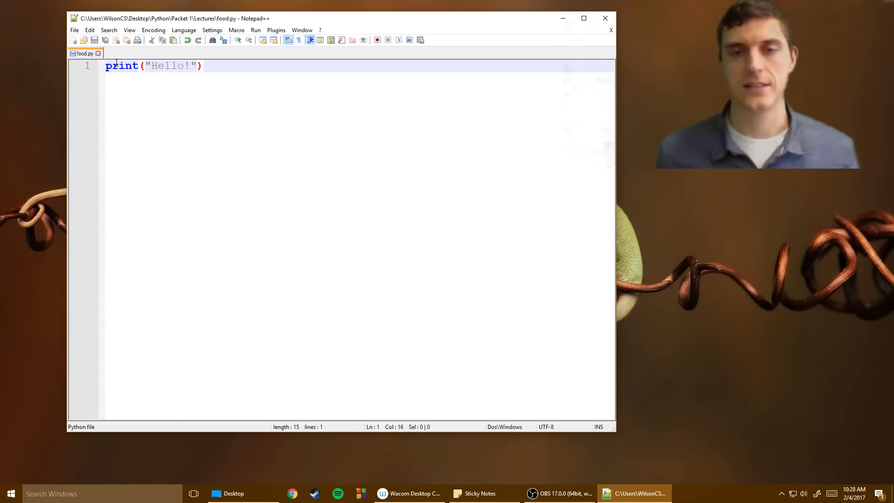
mouse_move(84, 53)
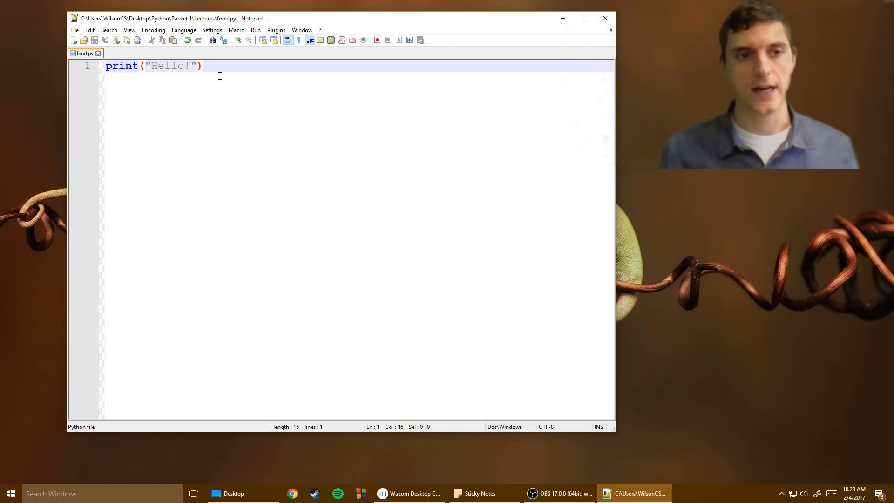
type("!")
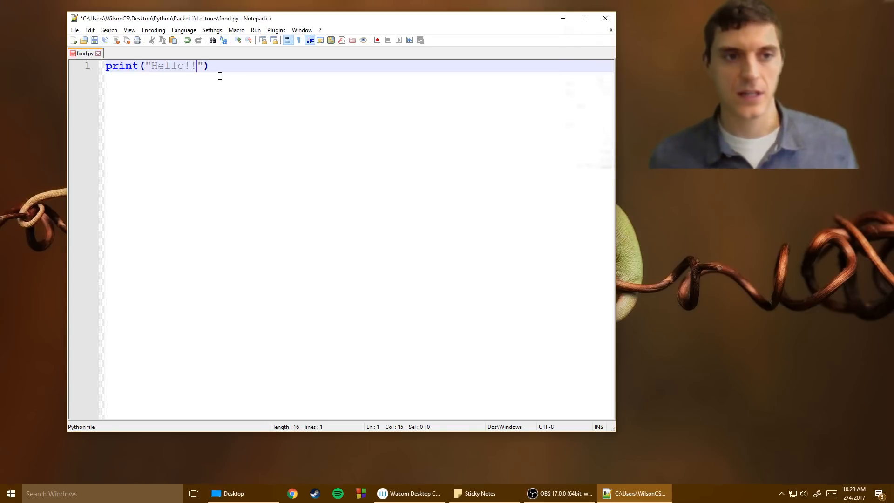
type("!!!")
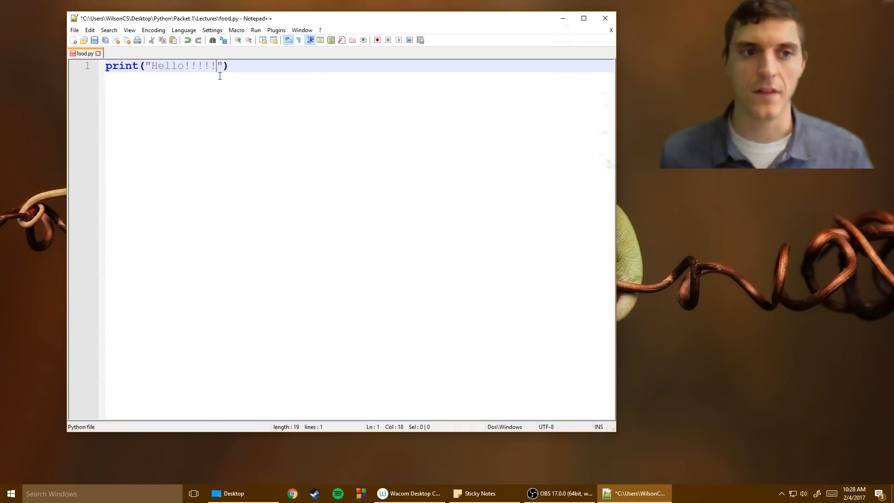
mouse_move(85, 53)
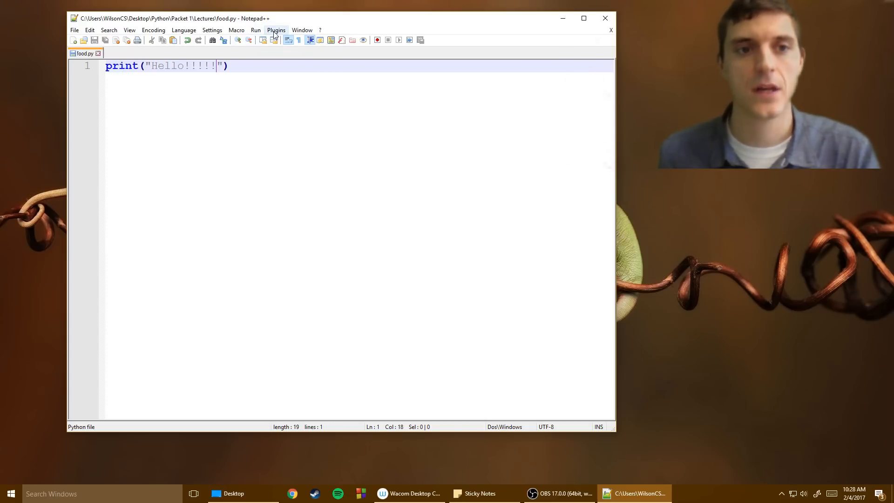
- Run food.py with PyNPP, first normally, then in Python Interactive mode
left_click(276, 29)
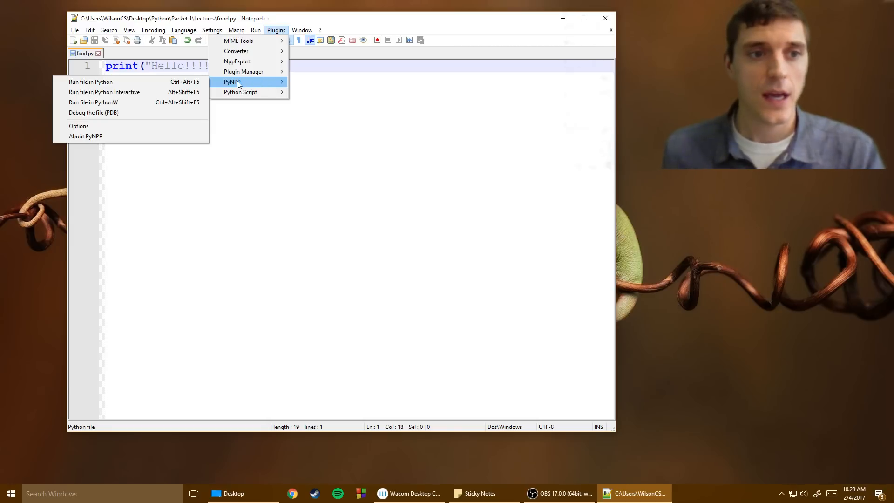
mouse_move(91, 81)
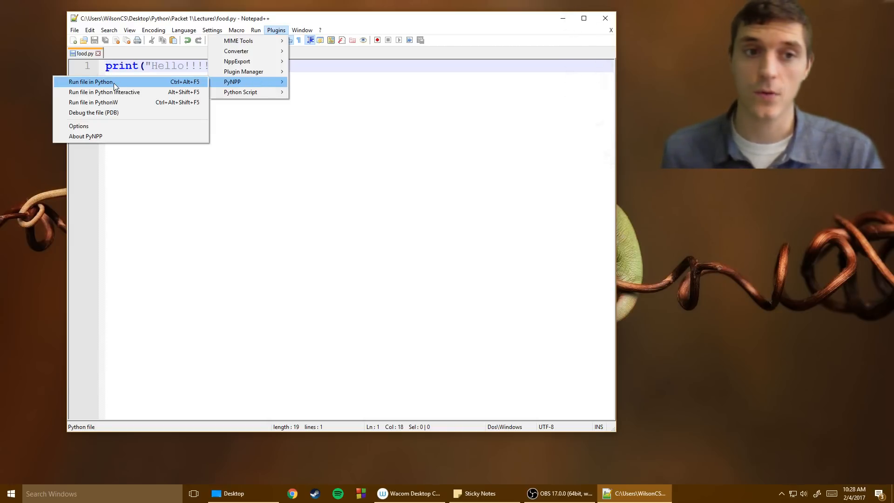
left_click(90, 81)
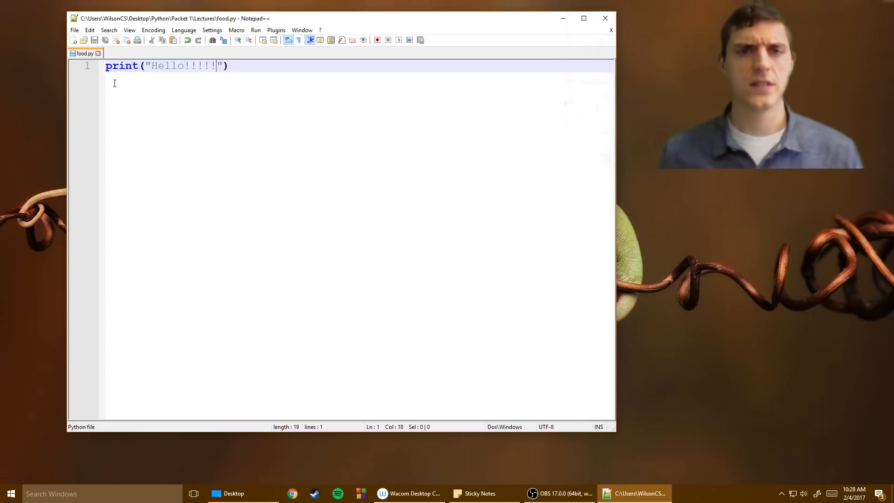
left_click(276, 30)
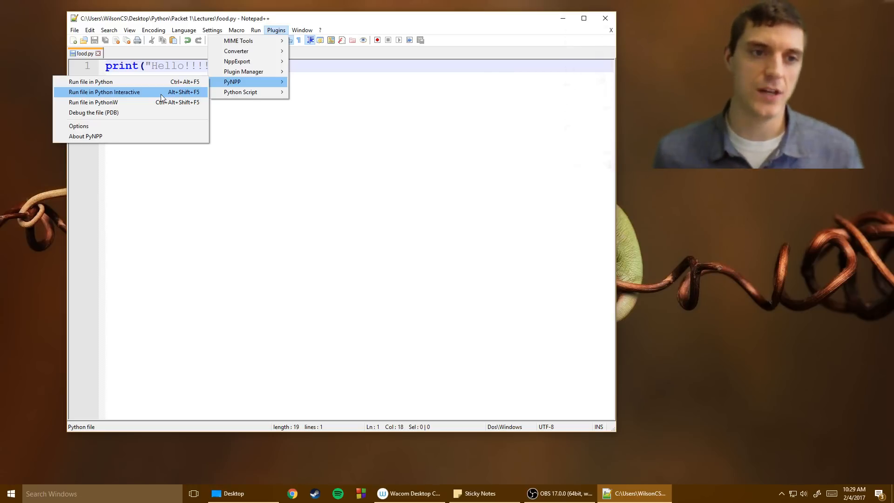
left_click(104, 92)
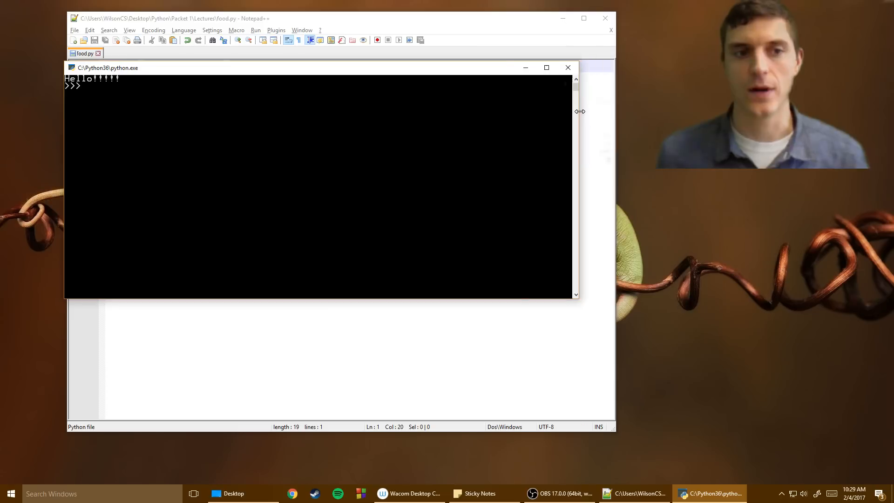
- Close the python.exe console window showing Hello!!!!!
left_click(568, 67)
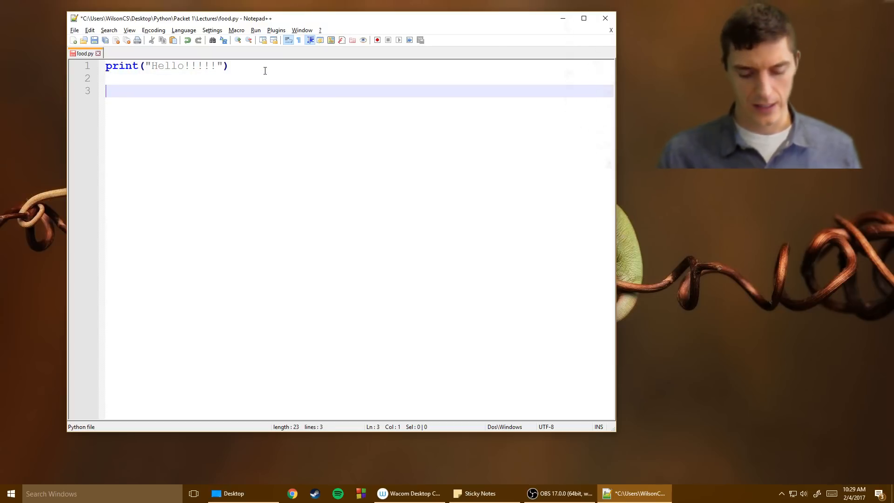
- Add line 3, print("What is your favorite food?"), and run food.py again
type("print(\"\")")
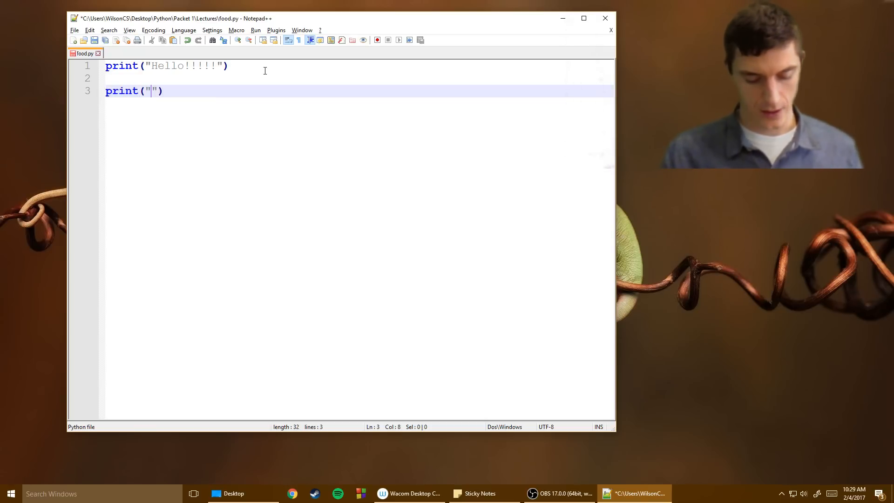
type("What is your")
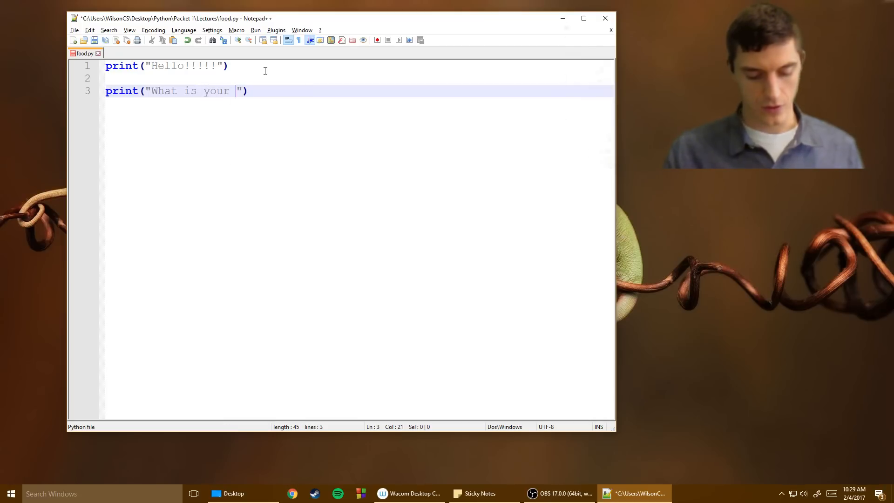
type("fav food")
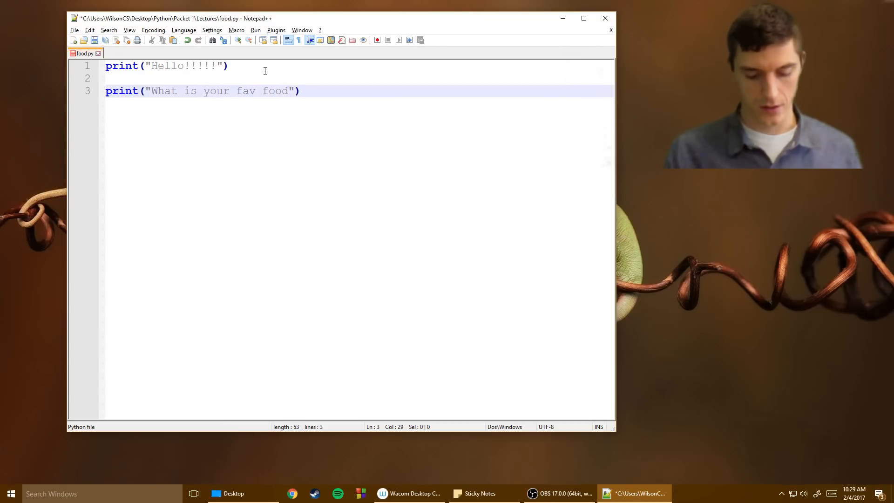
type("?")
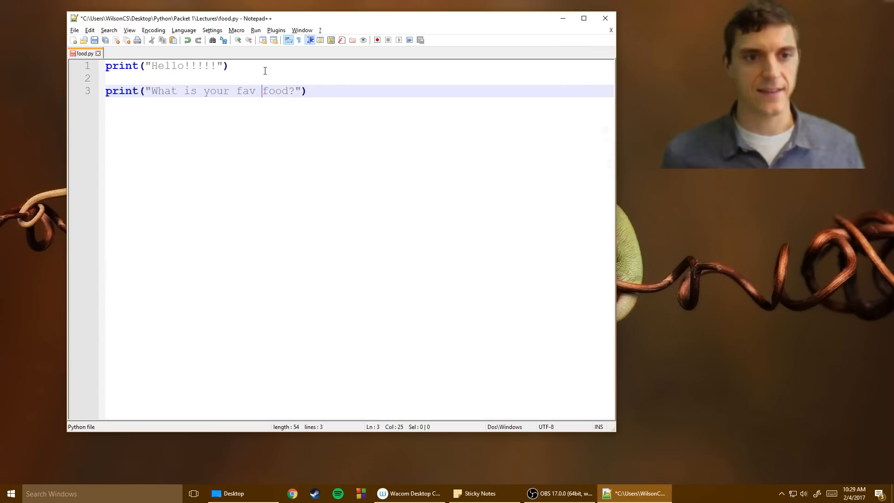
type("orite")
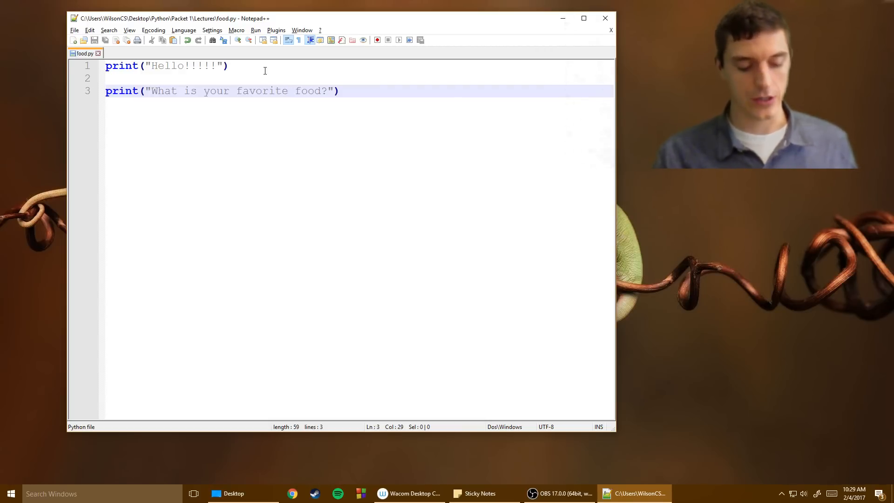
key("F6")
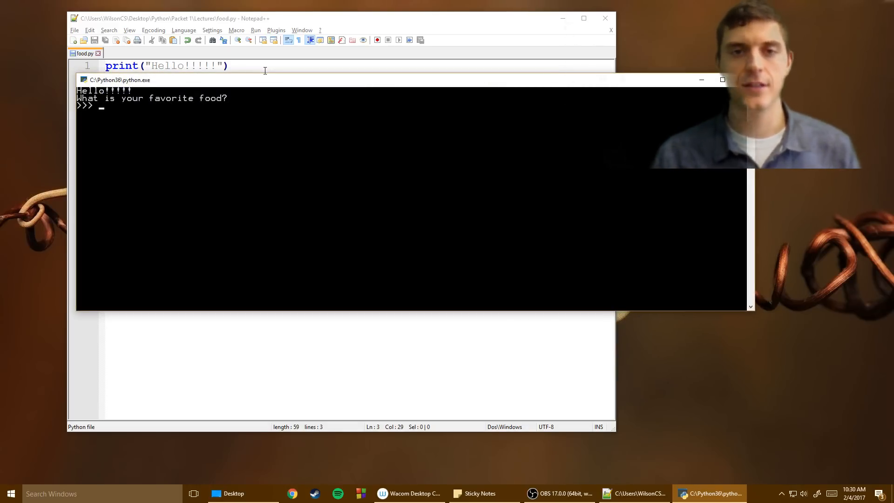
mouse_move(142, 121)
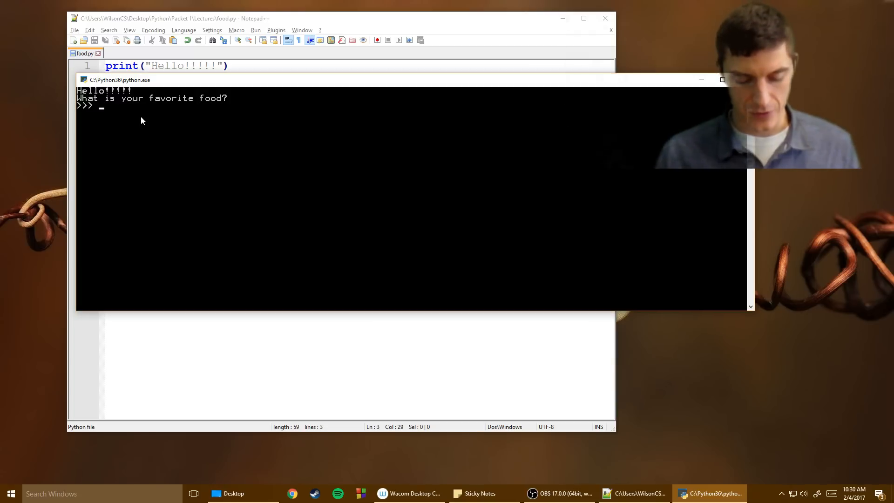
- Answer 'pickled beets' at the console prompt, fixing a typo along the way
type("picle")
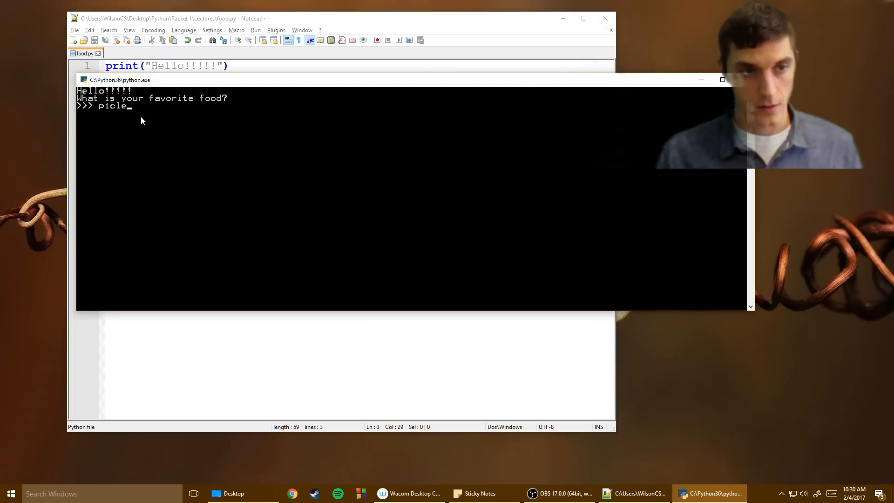
type("k")
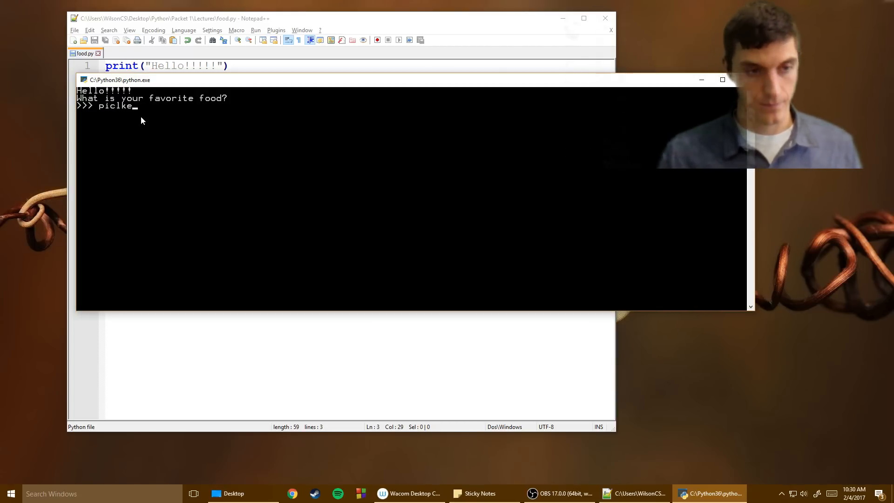
key("BackSpace")
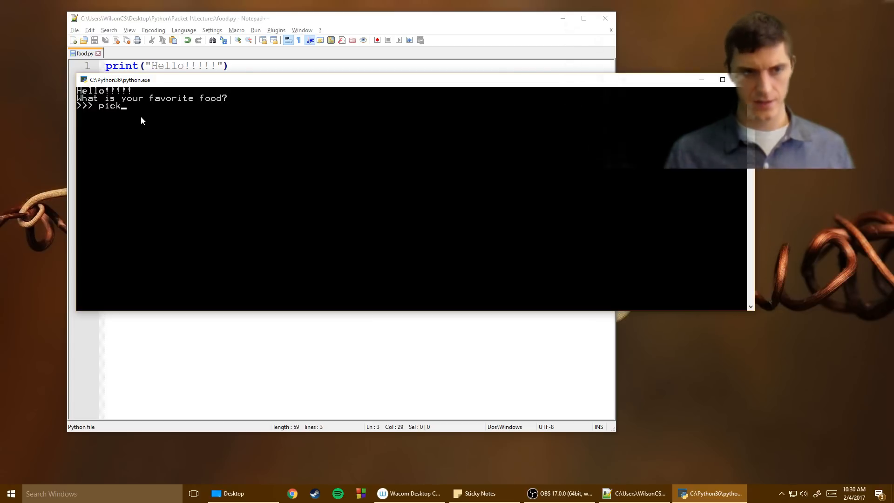
type("led beets")
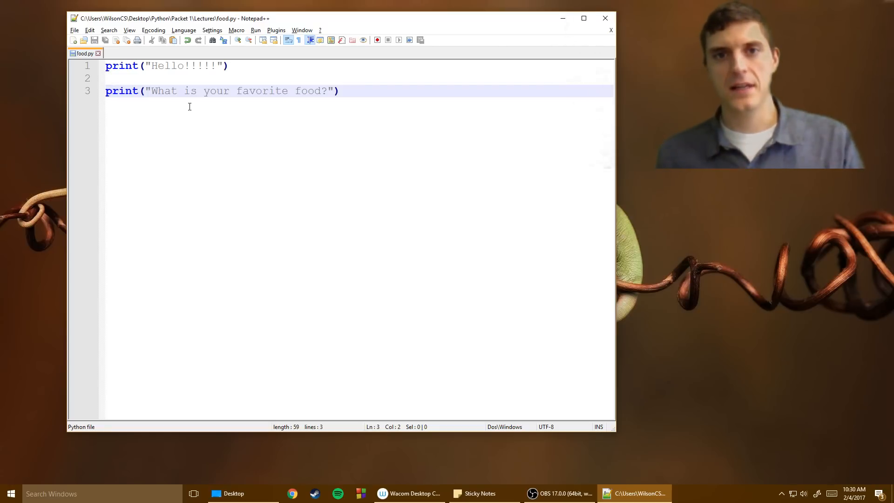
- Rewrite line 3 as userfood = input("What is your favorite food?") and rerun the script
double_click(122, 90)
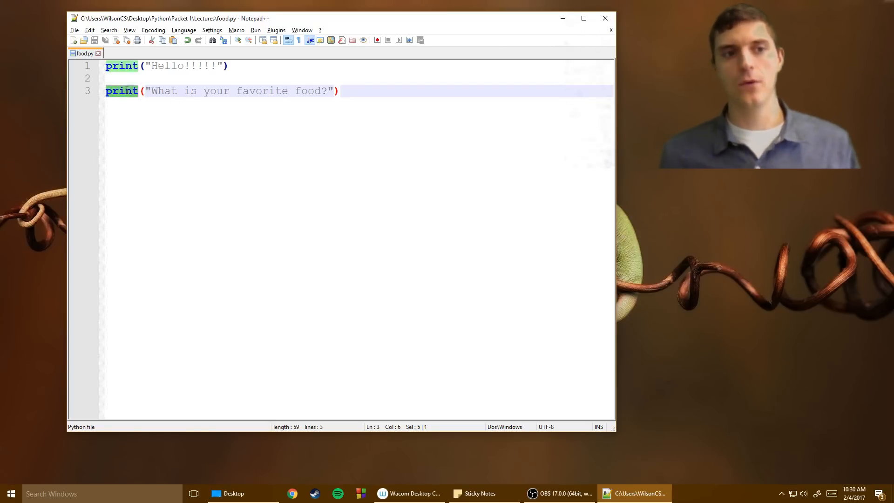
type("input")
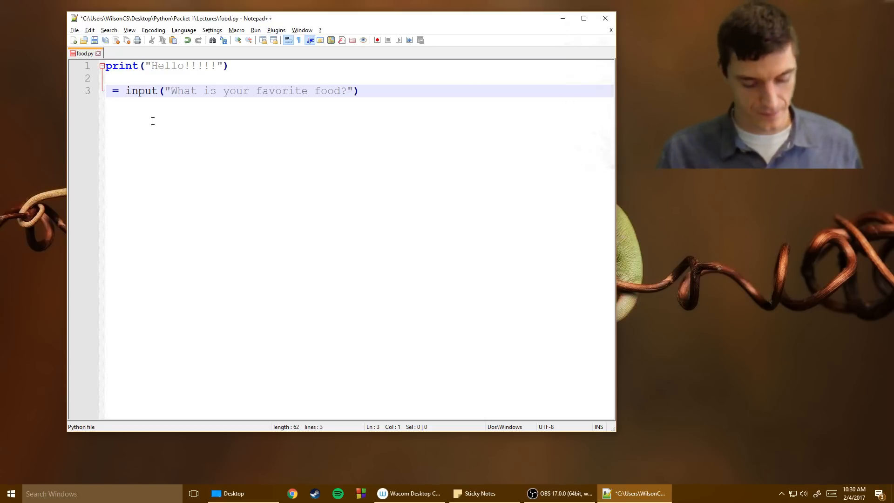
type("fav")
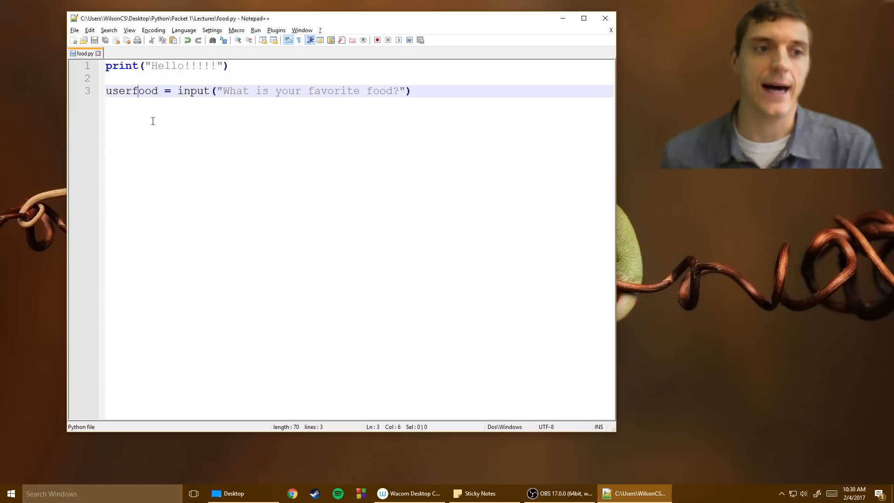
double_click(131, 91)
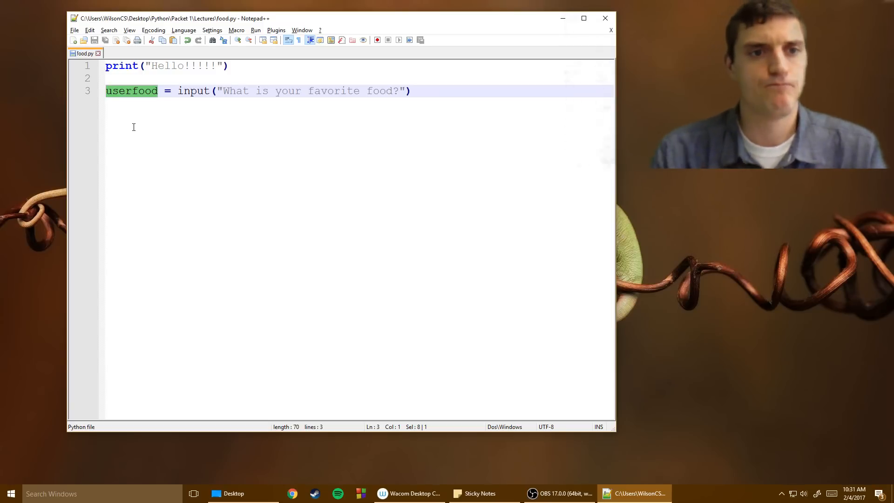
left_click(450, 91)
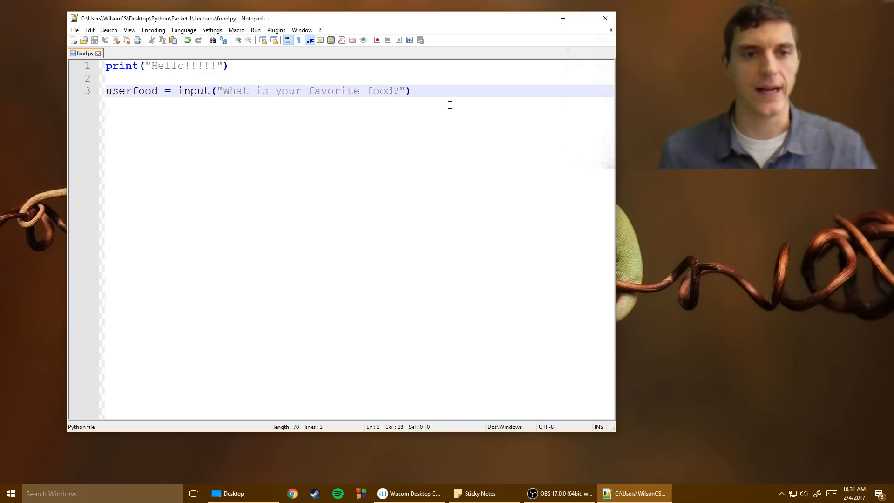
mouse_move(443, 102)
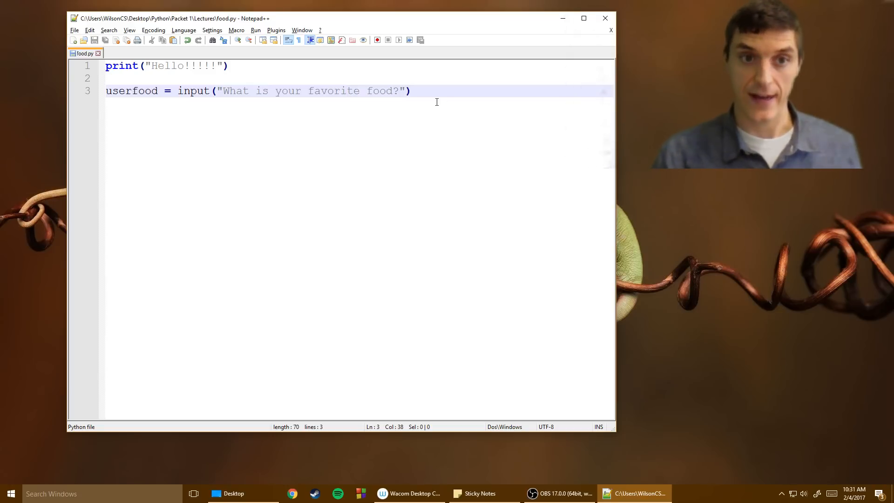
left_click(256, 30)
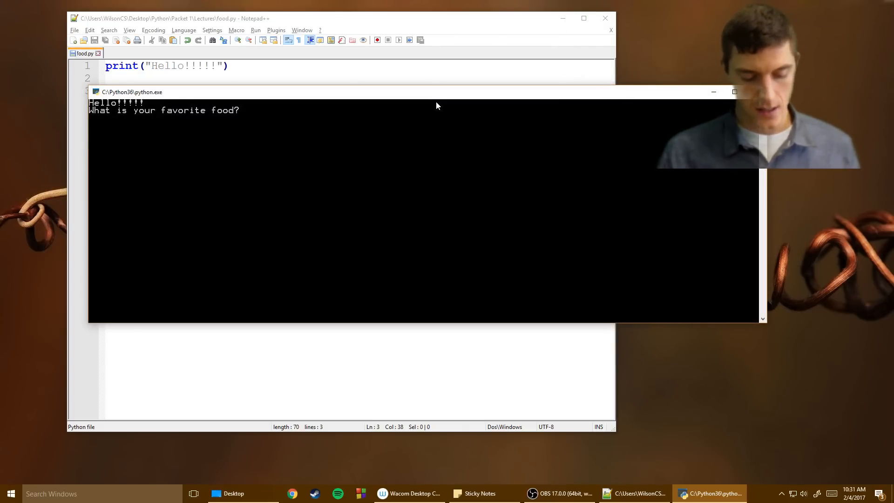
- Enter 'carrots and honey' as the favorite food answer
type("car")
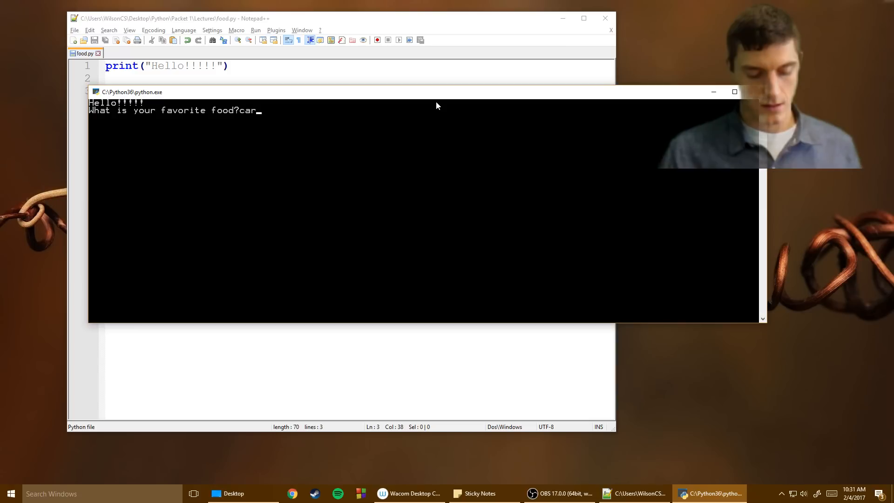
type("rots and")
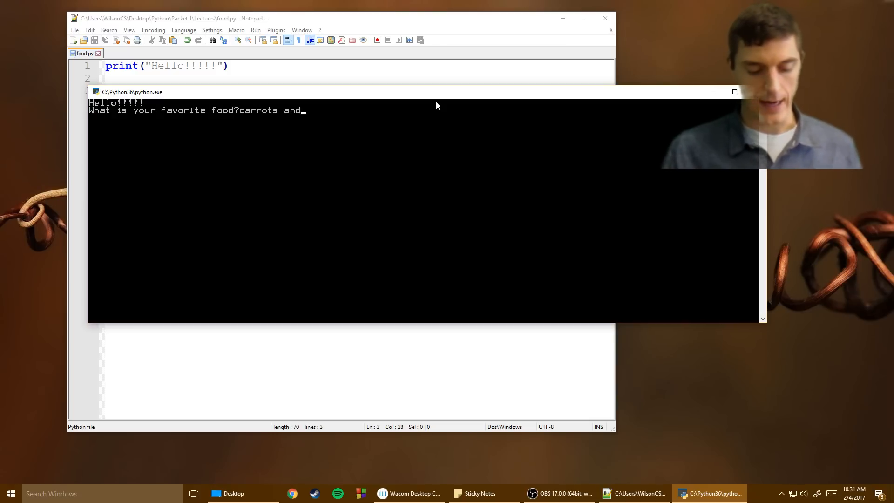
type("honey")
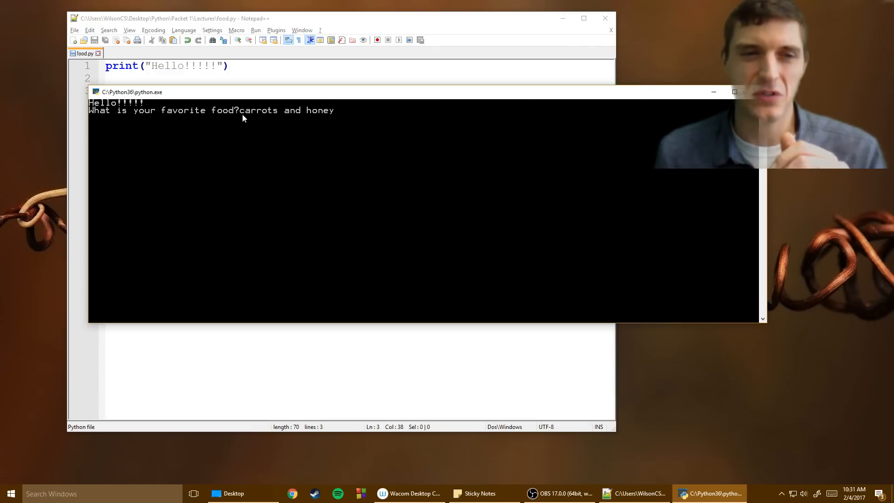
left_click(240, 110)
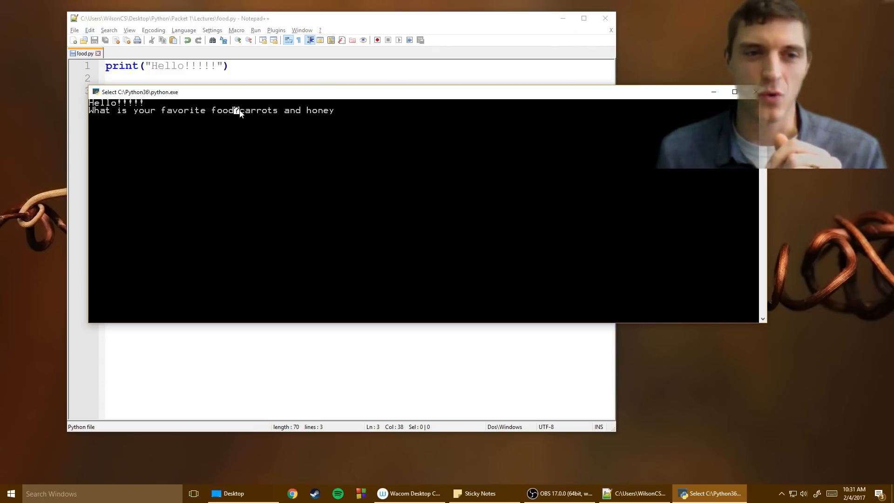
mouse_move(387, 120)
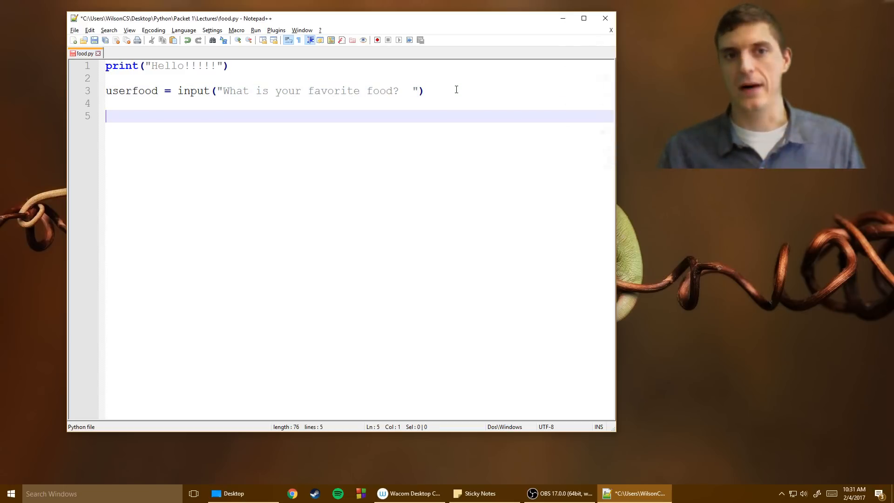
- Add line 5: print("Cool if I have _____ I will let you know!")
type("print(\"C")
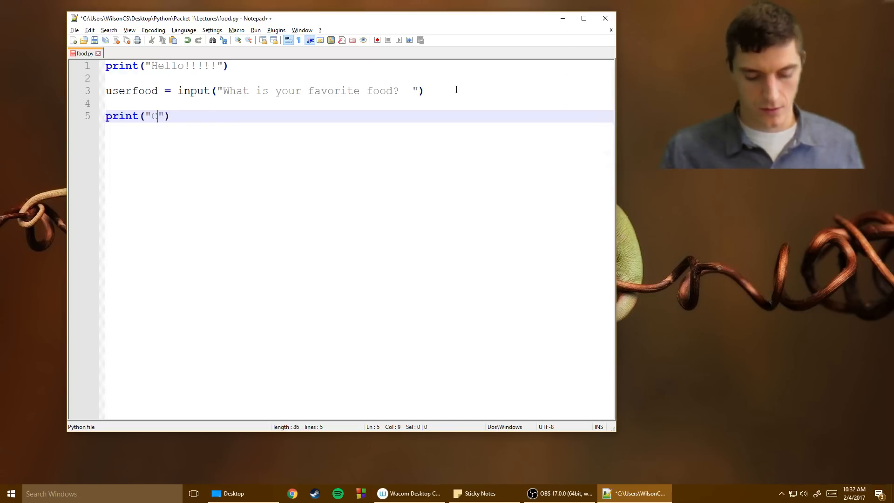
type("ool if I have _____")
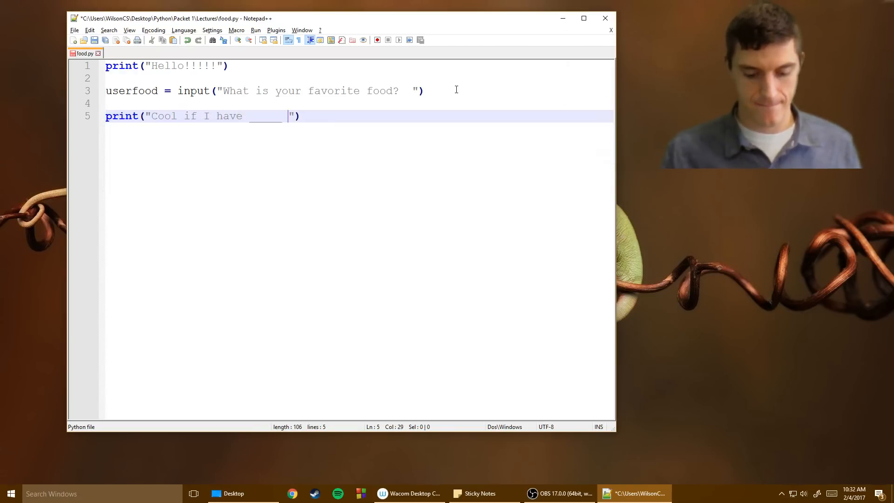
type("I will let you")
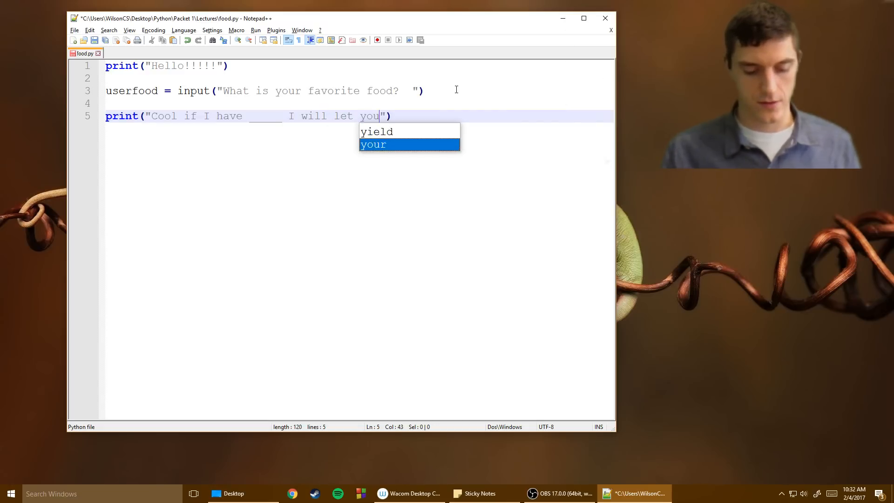
type("know!")
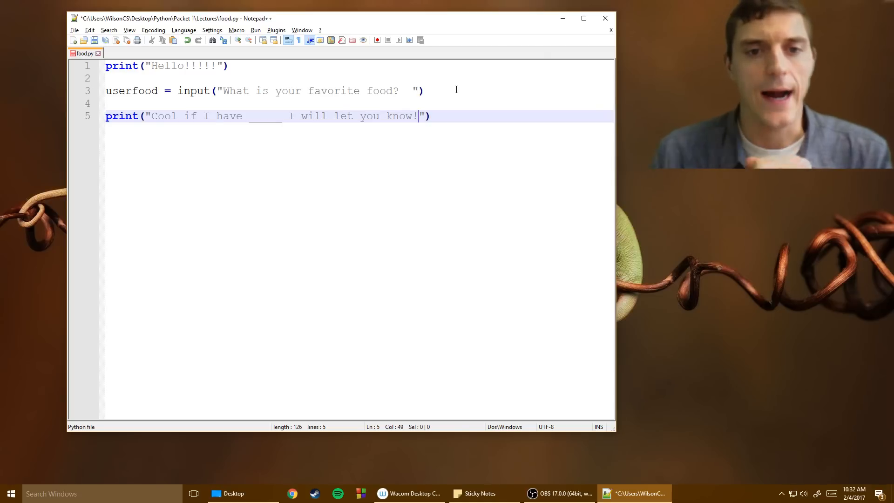
mouse_move(345, 74)
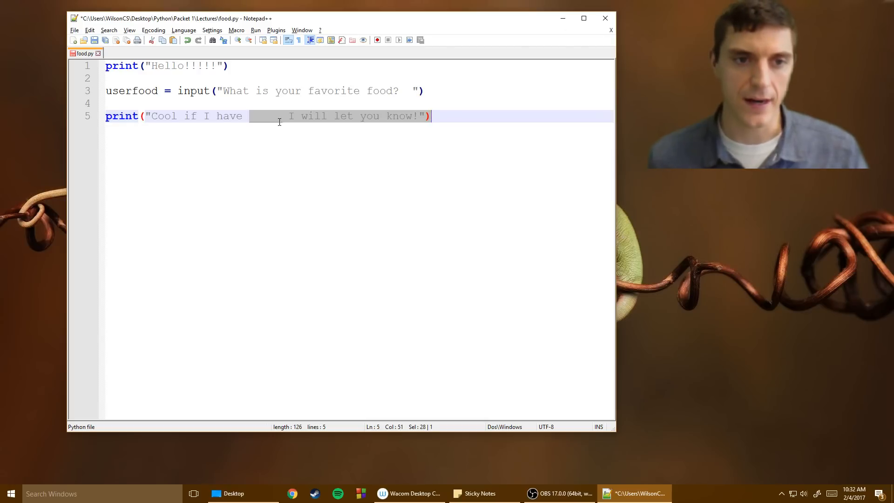
- Replace the blank with {} and append .format() after the string
left_click(262, 116)
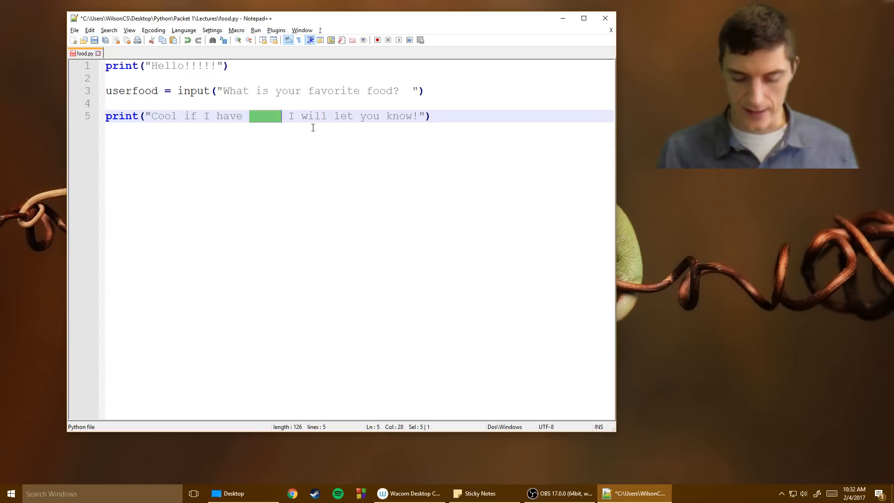
type("{}")
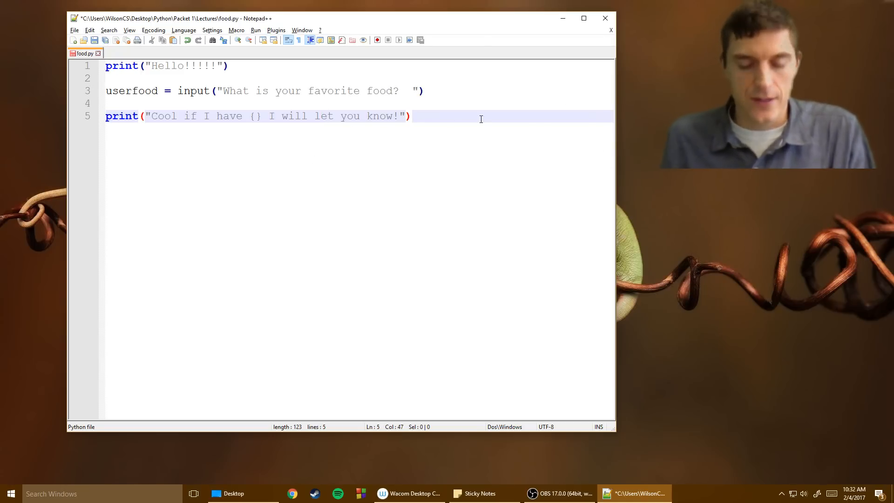
type(".forma")
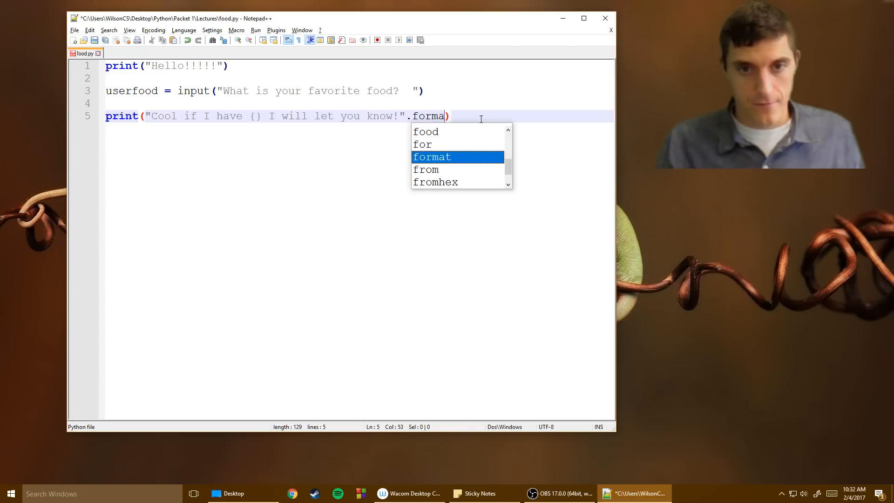
type("t")
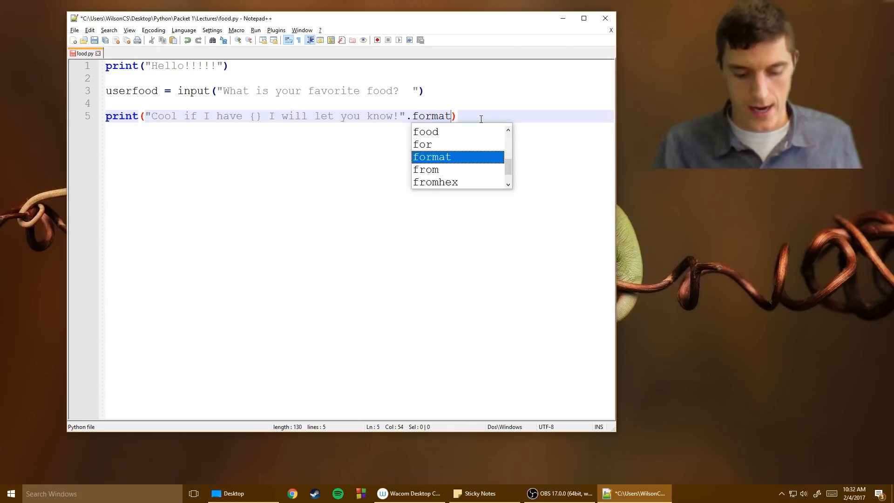
type("()")
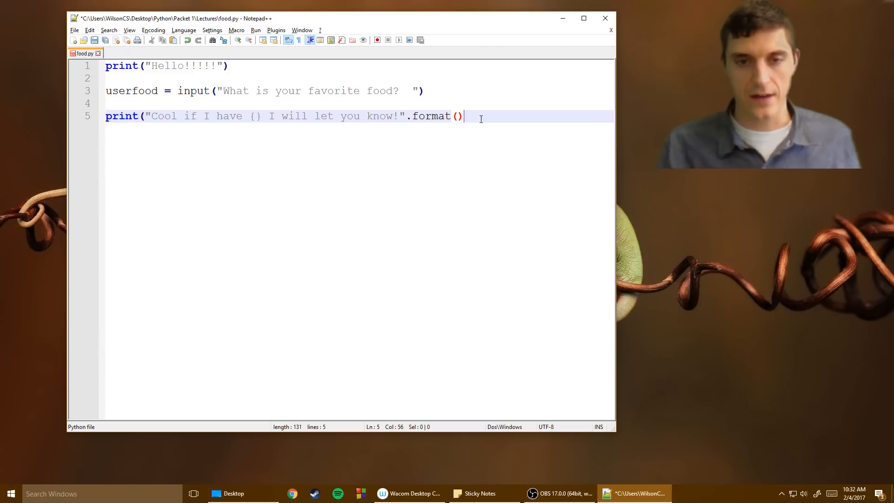
type("X")
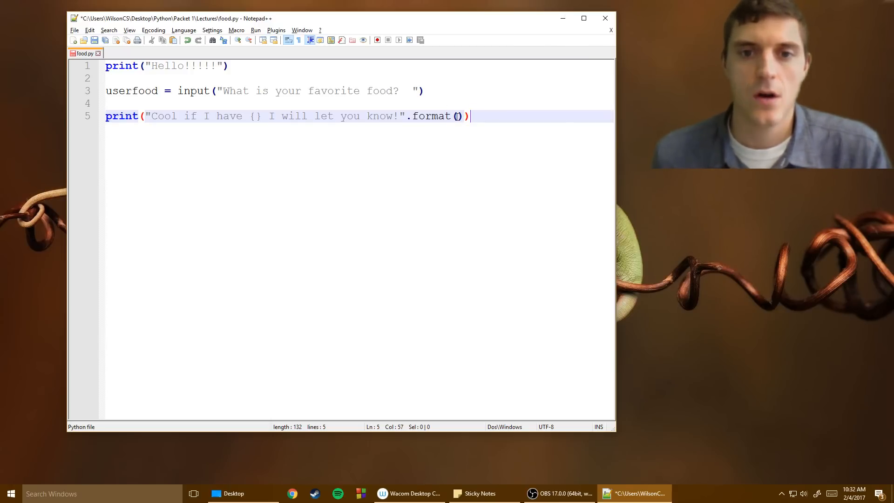
- Pass userfood into the .format() call for the placeholder
left_click(413, 116)
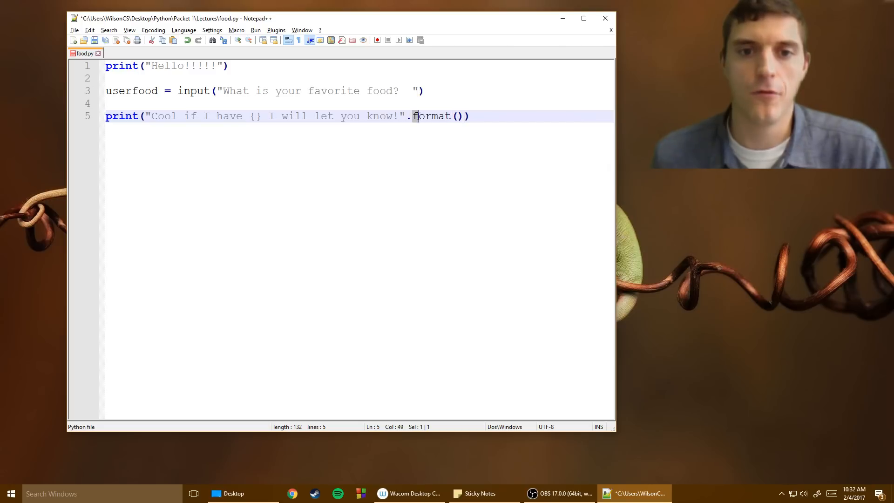
double_click(431, 116)
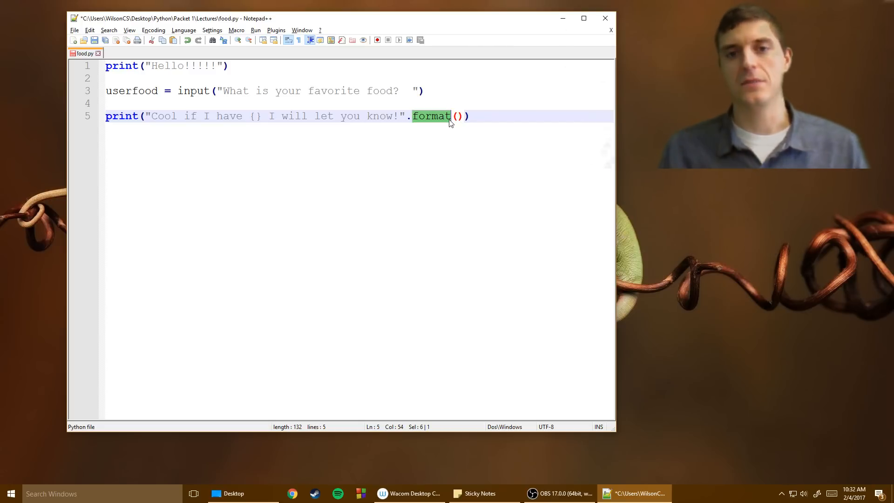
left_click(257, 116)
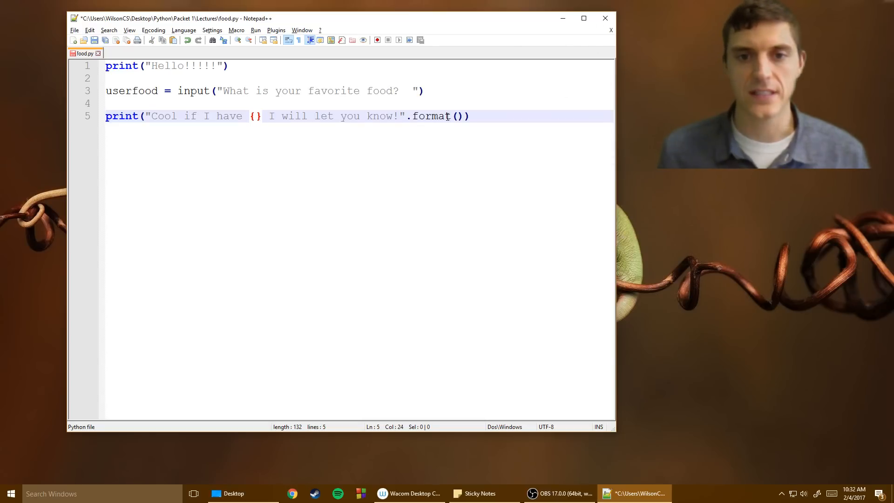
type("user")
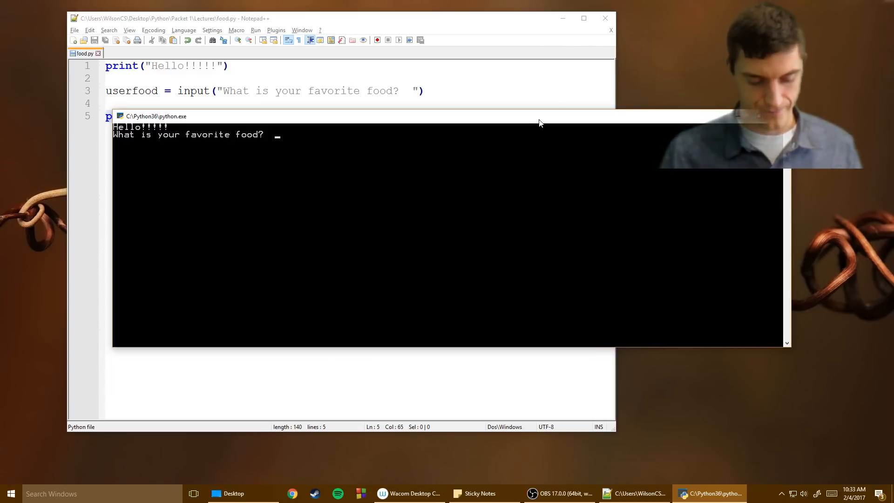
- Enter 'waffles with doritos' at the food prompt
type("waffles w")
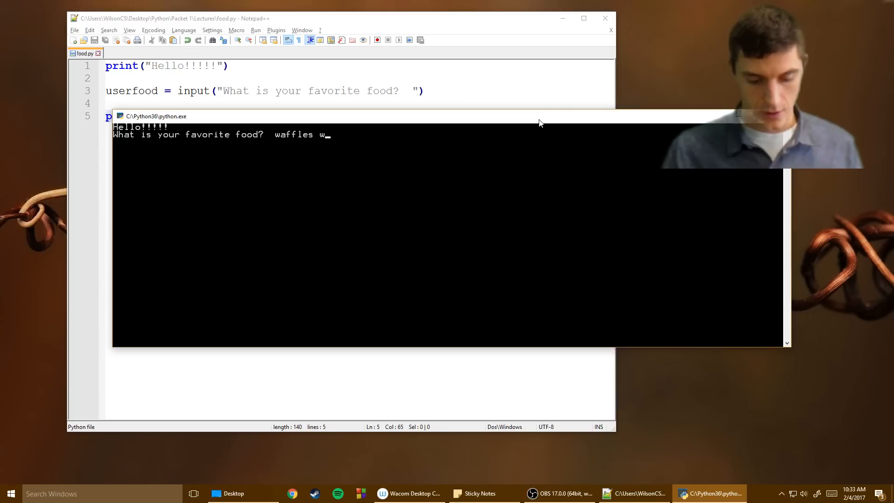
type("ith dori")
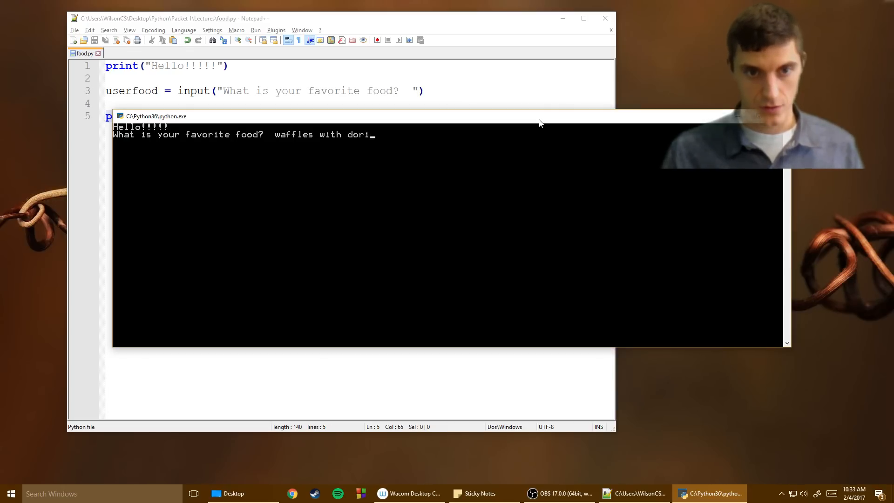
type("tos")
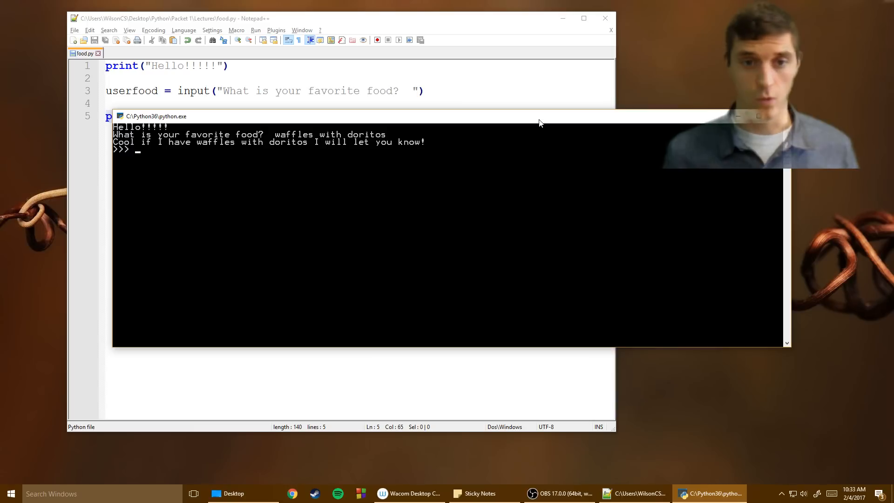
mouse_move(130, 157)
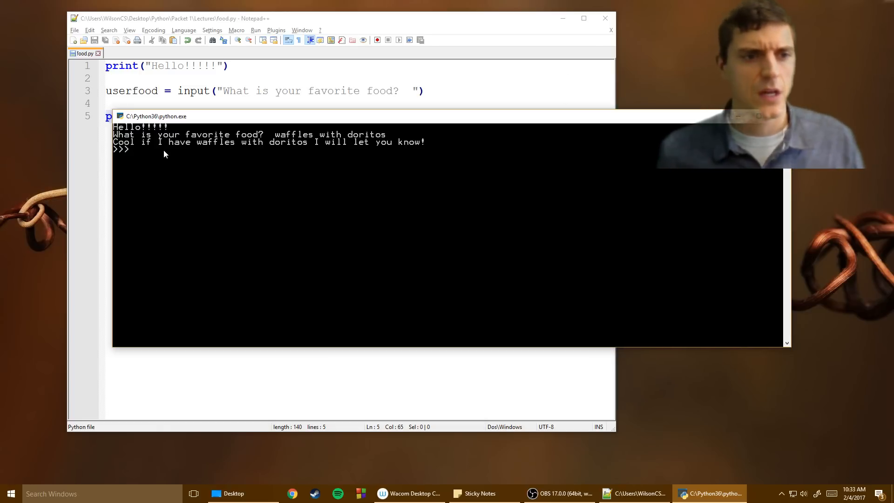
mouse_move(197, 149)
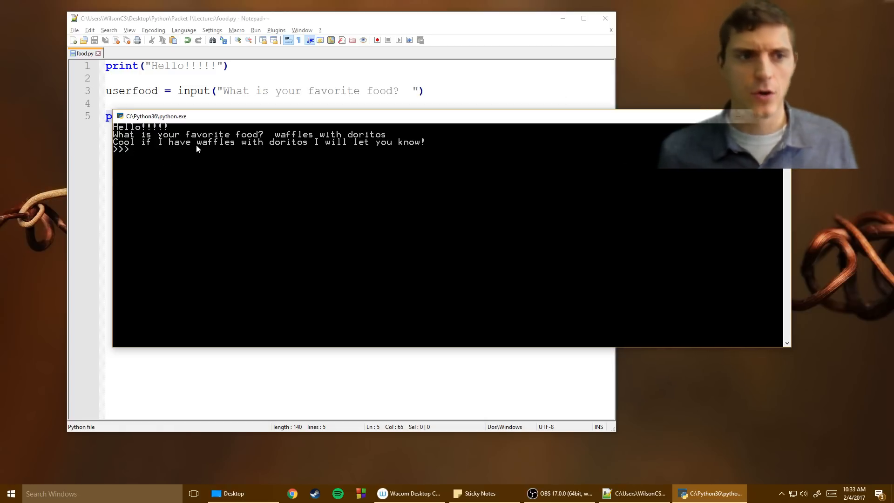
- Evaluate print(userfood) and print(3+7) at the >>> prompt
type("print")
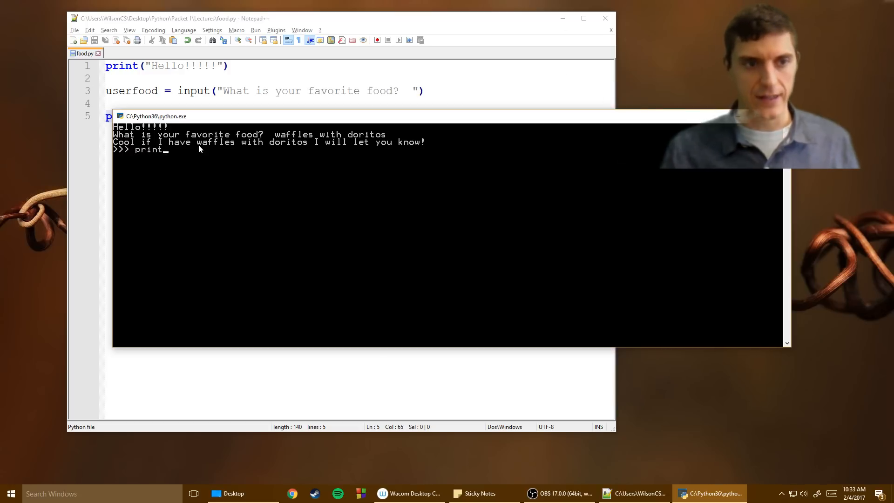
type("(user")
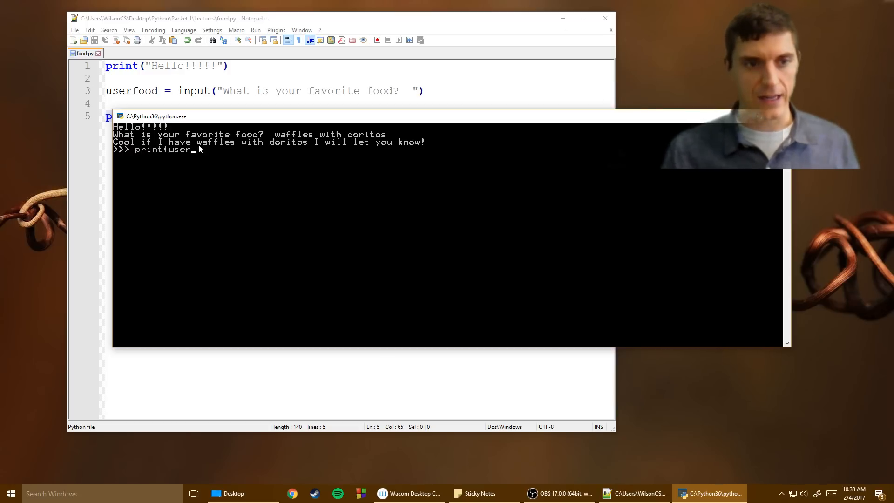
type("food")
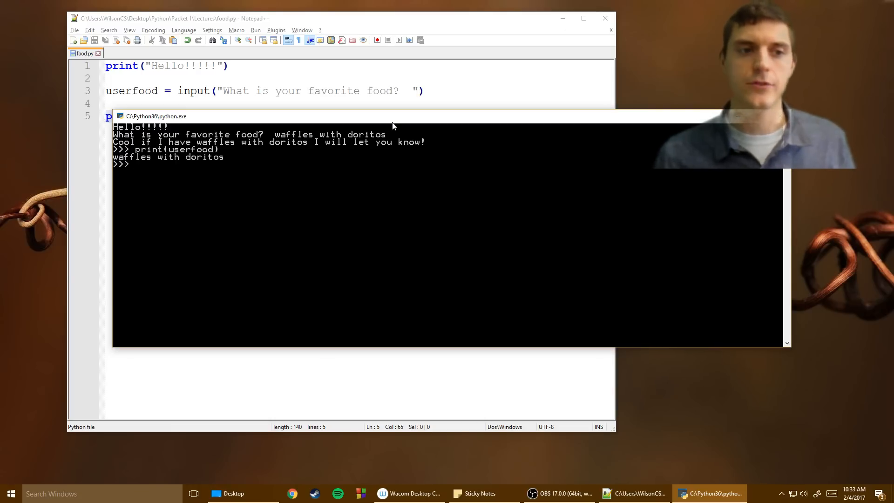
type("prin")
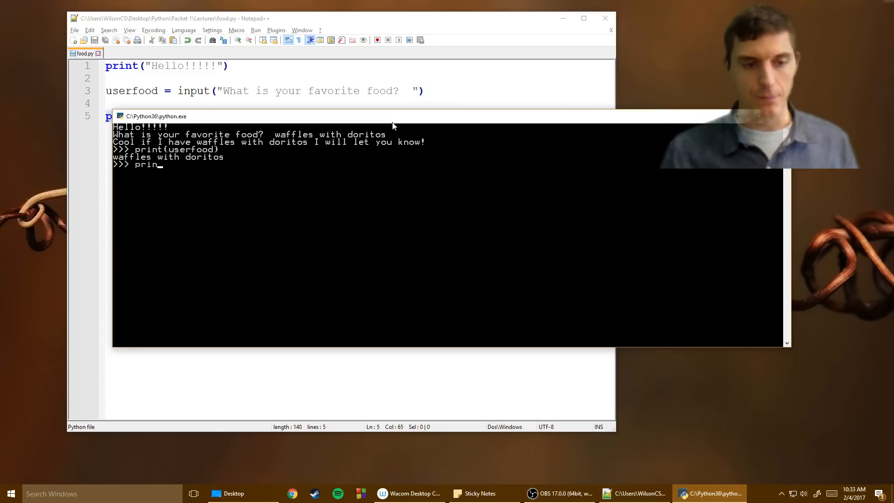
type("t(")
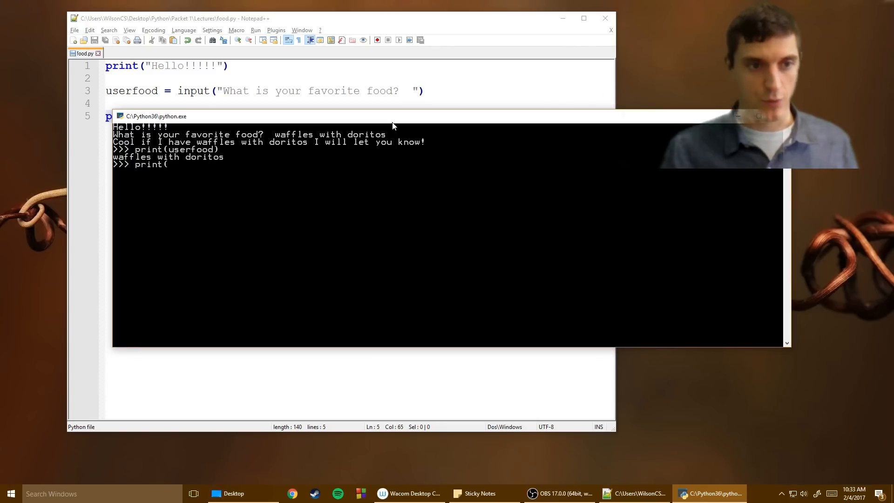
type("3+7")
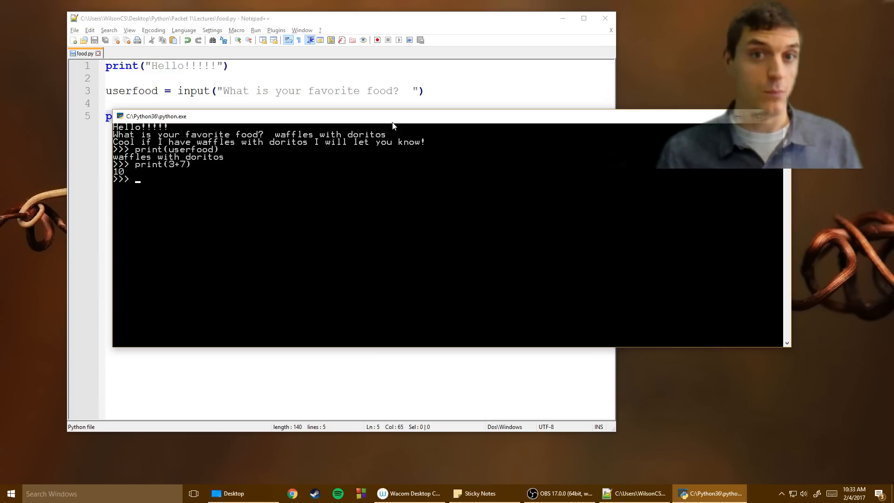
mouse_move(614, 122)
type("userdrink = input(\"What is your favorite food?  ")
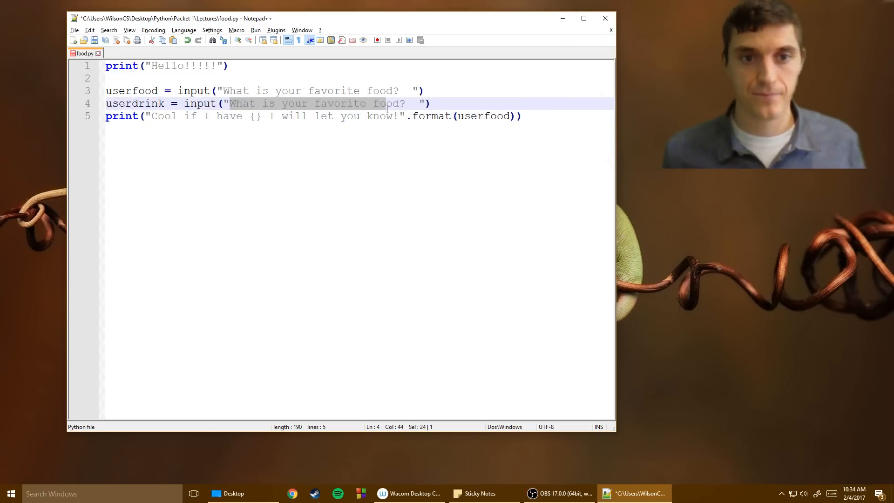
- Add line 4: userdrink = input("Any to wash that down you like what?")
type("Any to")
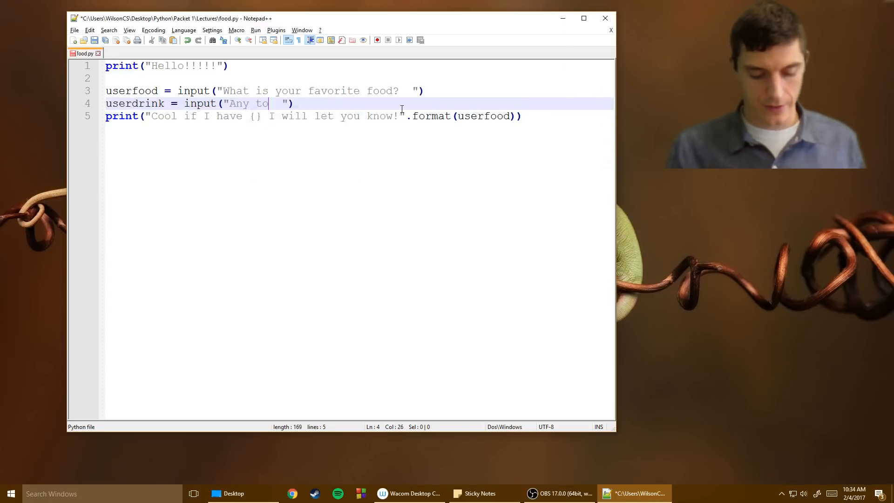
type("wash that down")
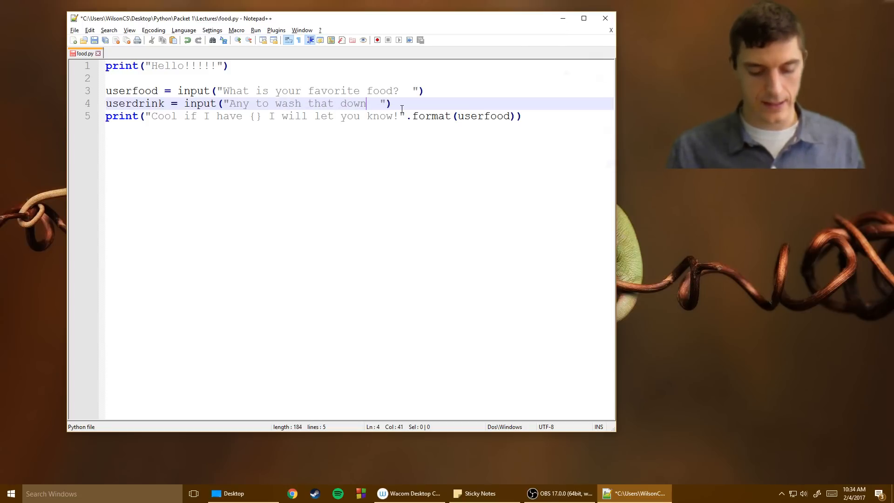
type("you like?")
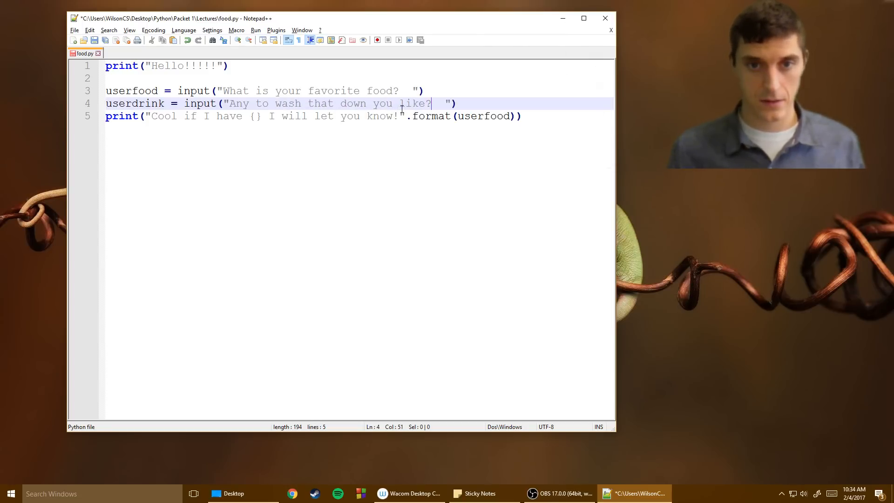
type("what?")
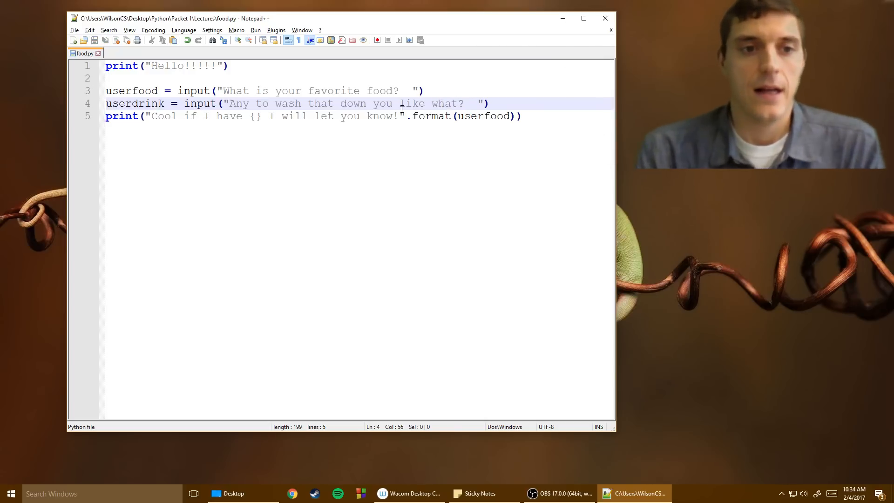
left_click(248, 103)
type("d")
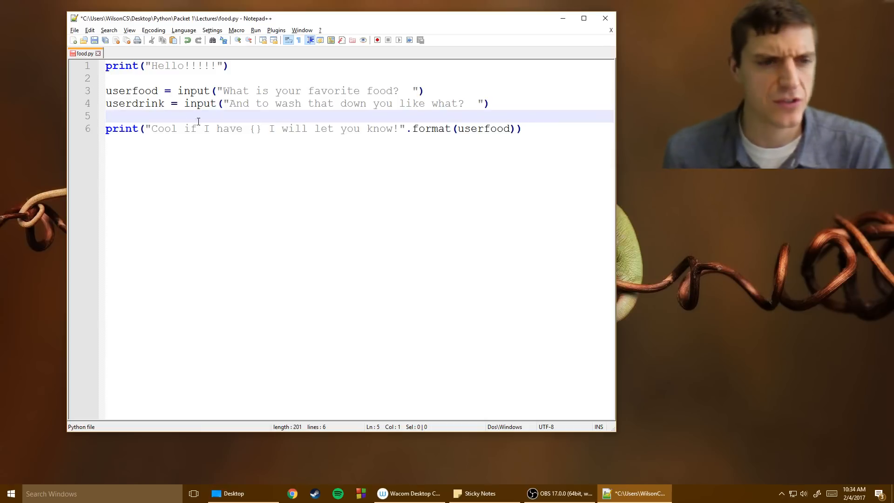
- Fix the prompt to 'And to…' and format the print with userfood and userdrink
type("and {")
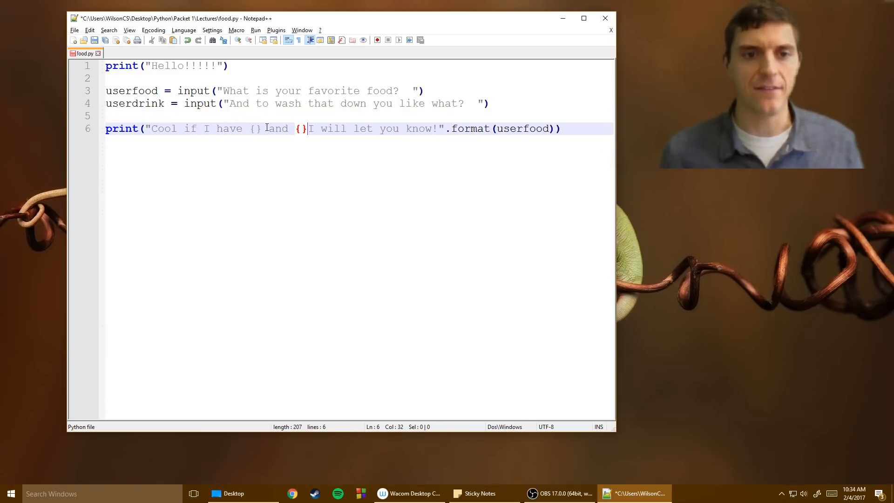
type("drink")
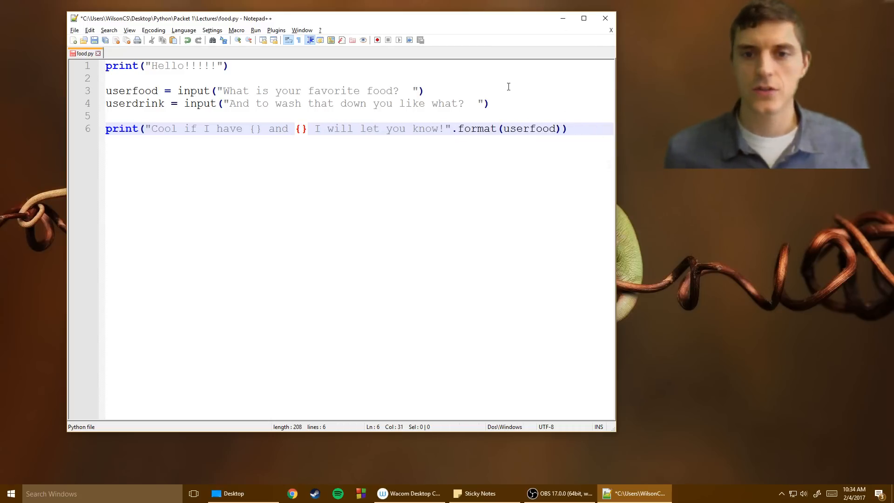
left_click(557, 129)
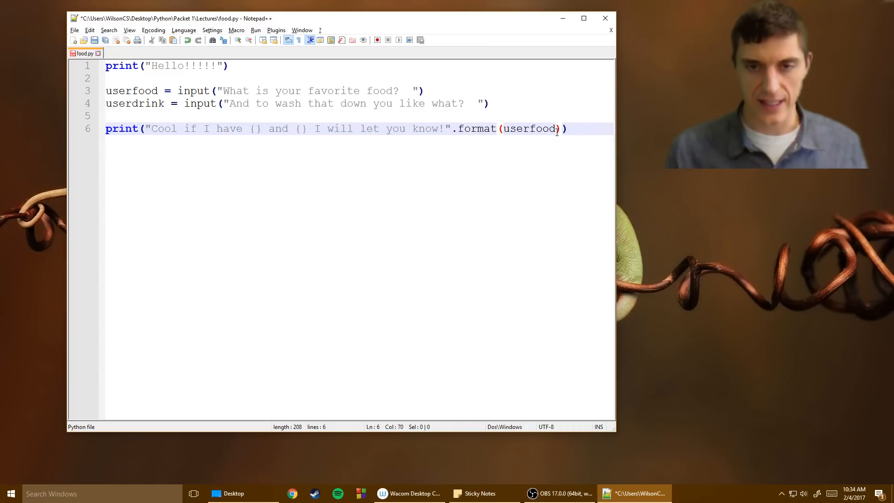
type(",userdrink")
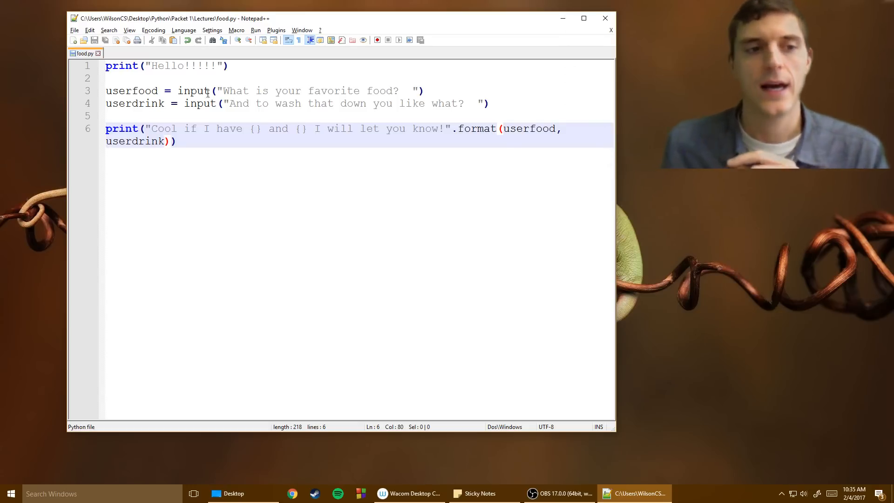
- Misspell line 4's drink variable as userdrank, then highlight userdrank and userfood matches
left_click(147, 104)
type("a")
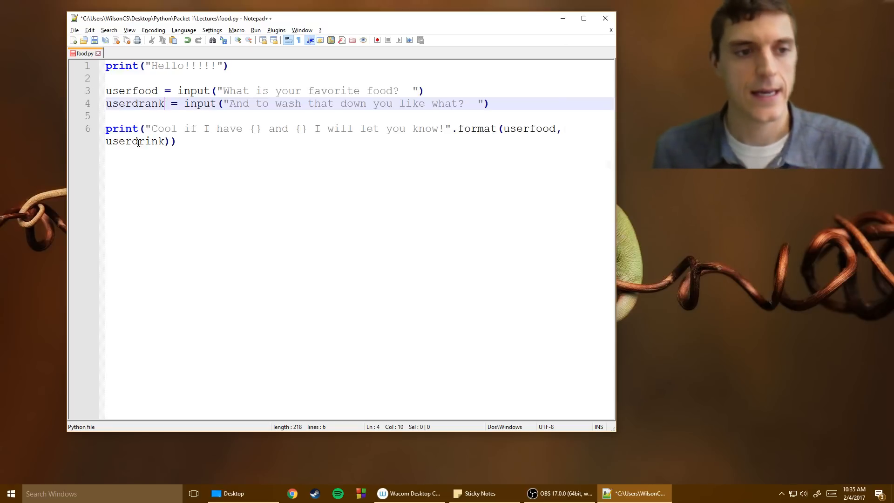
double_click(135, 103)
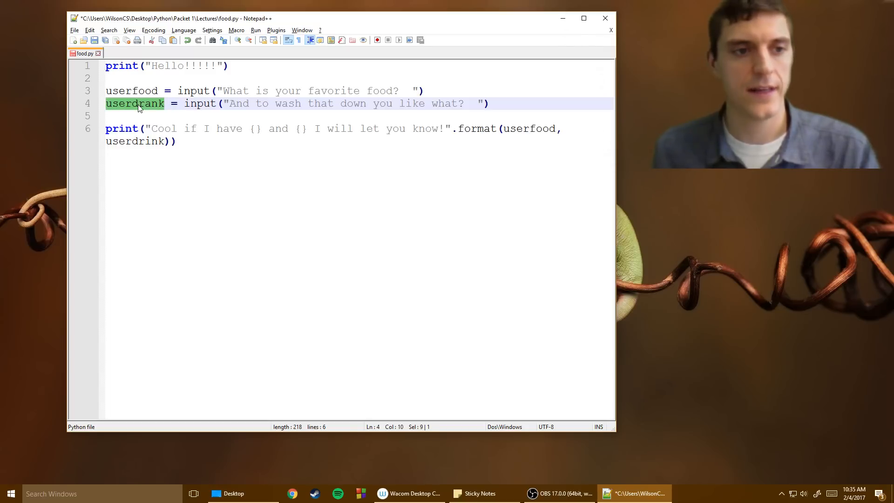
left_click(144, 91)
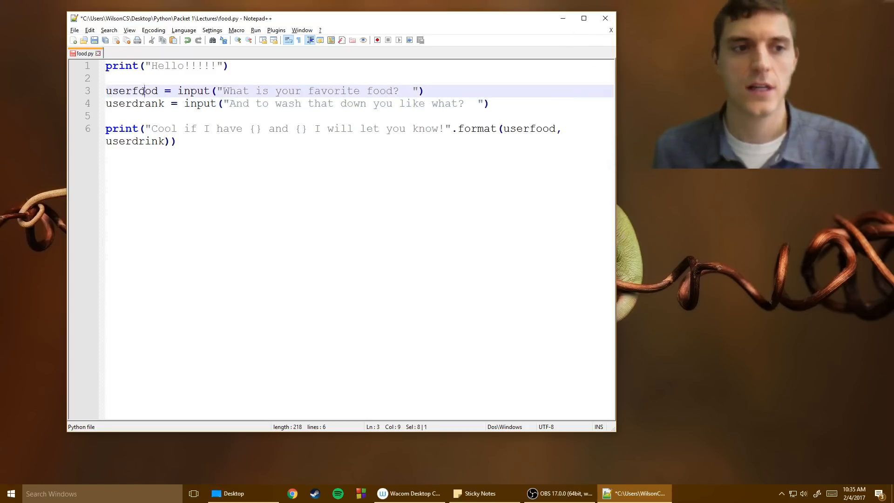
double_click(131, 91)
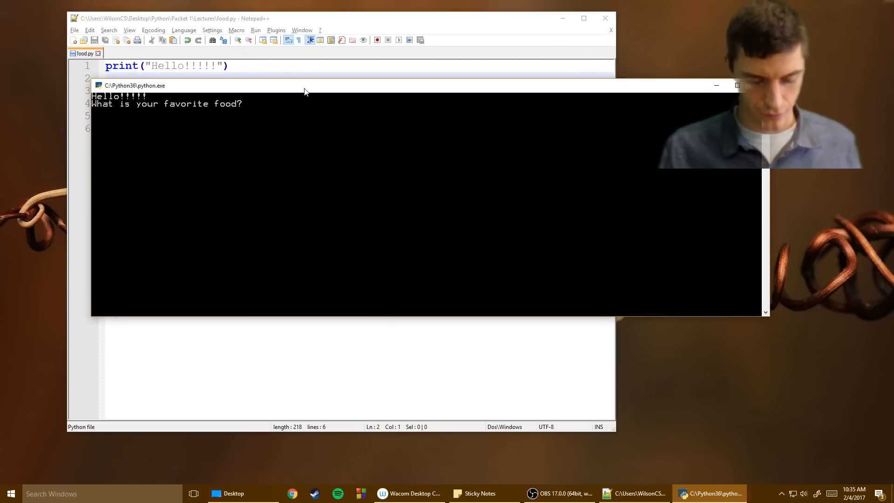
- Answer the food prompt with 'fun dip' and begin typing 'blen' as the drink
type("fun dip")
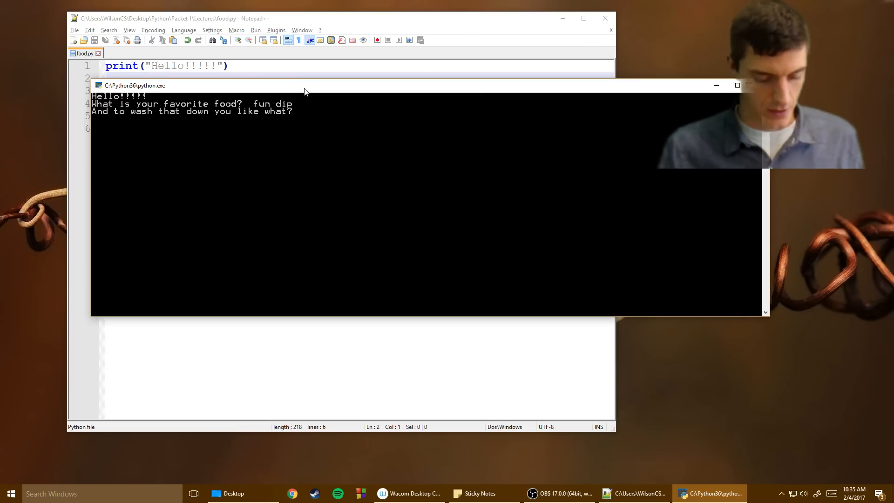
type("blen")
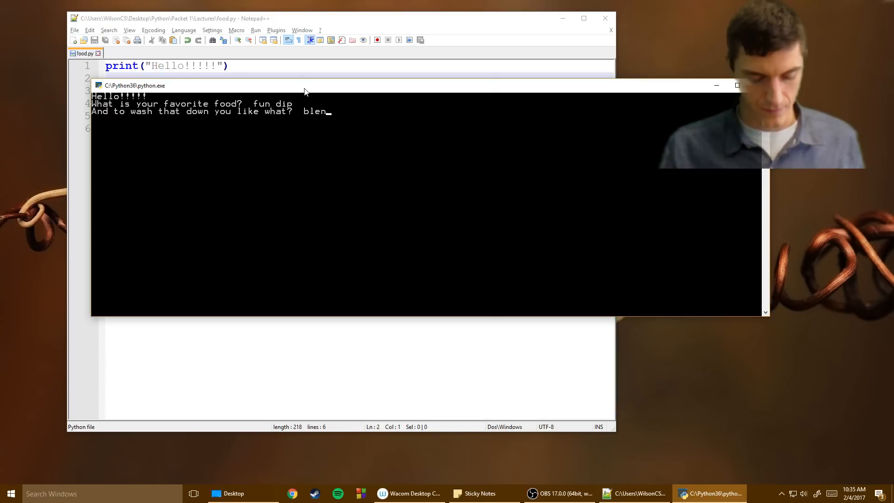